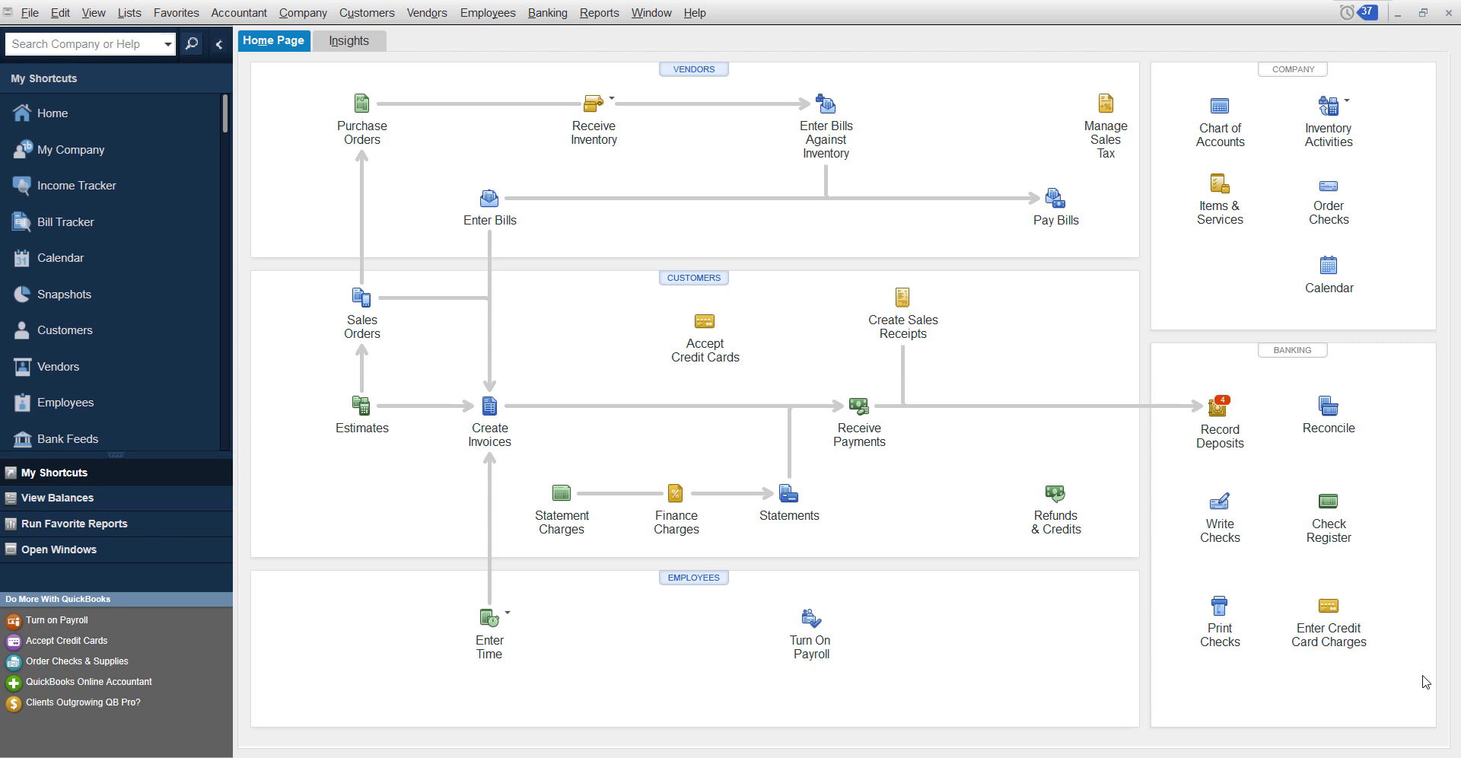
mouse_move(1395, 599)
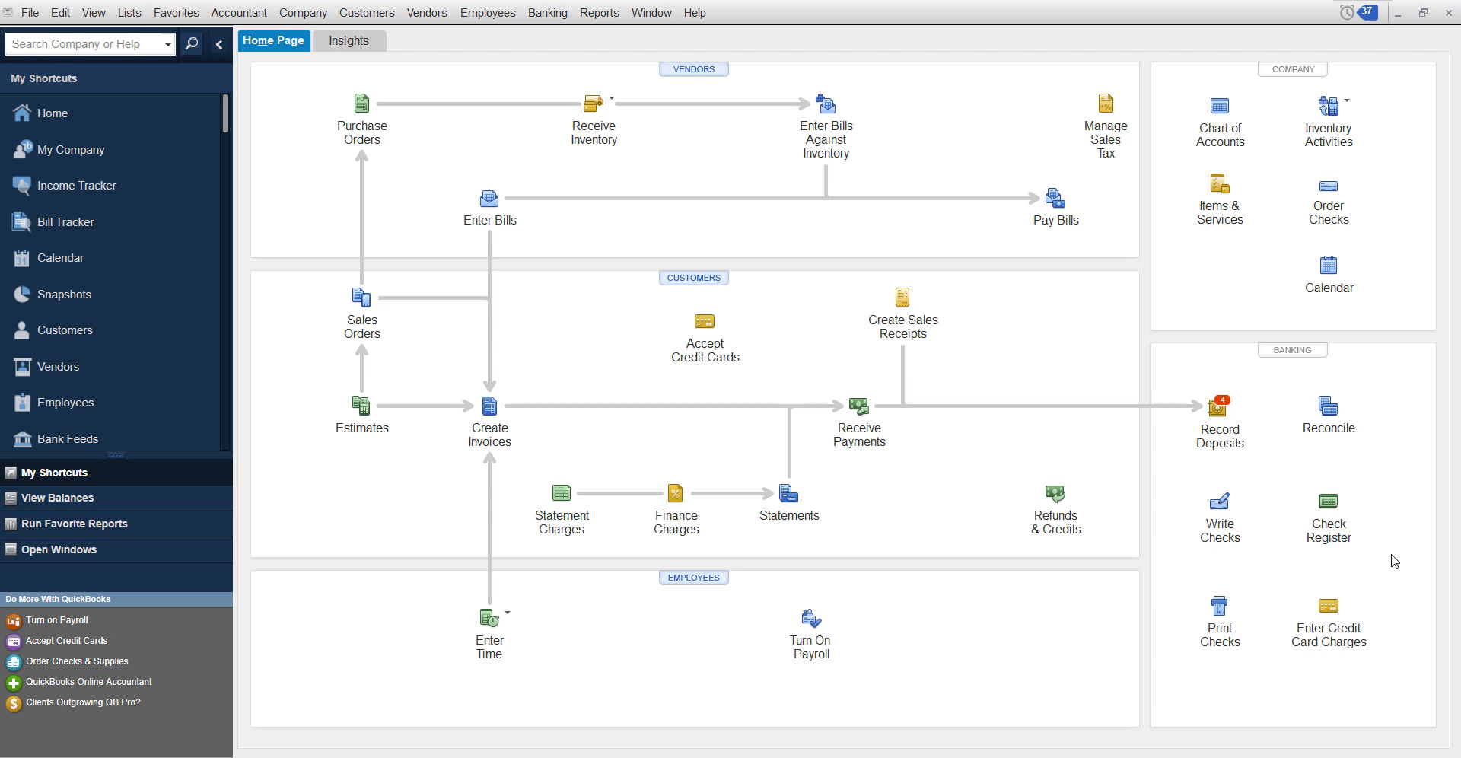
mouse_move(1409, 554)
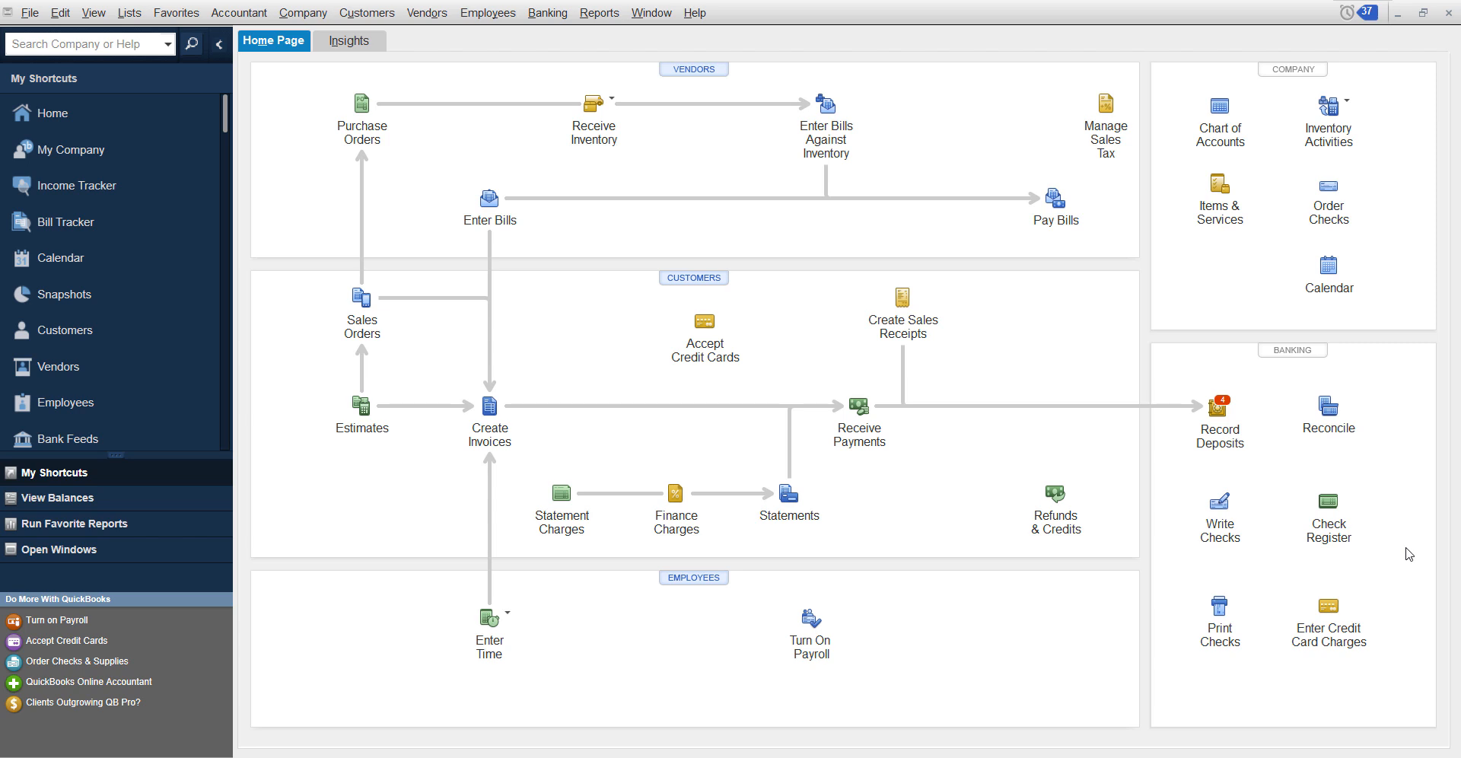
mouse_move(352, 140)
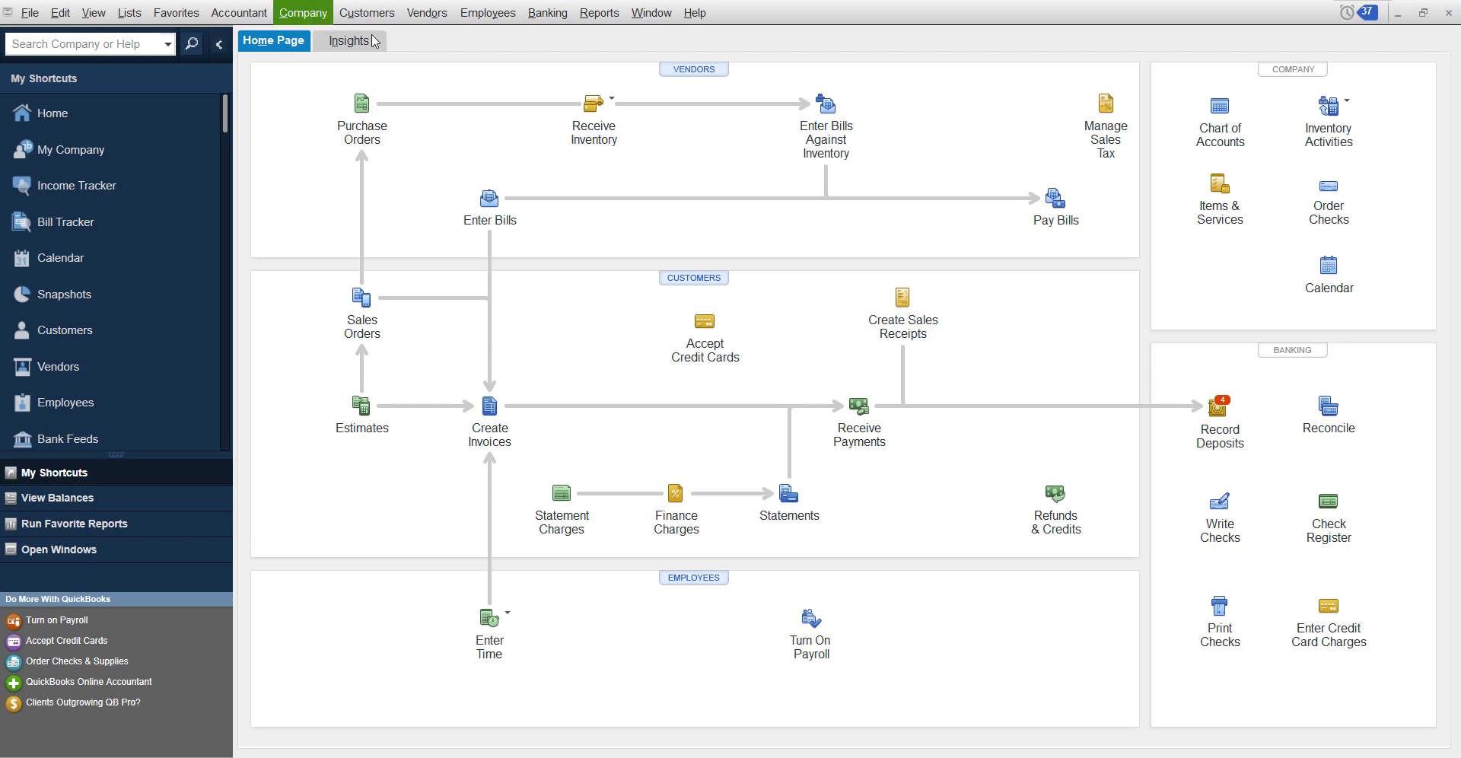
Step: Open the Chart of Accounts and start a new account with Bank as the type
left_click(128, 12)
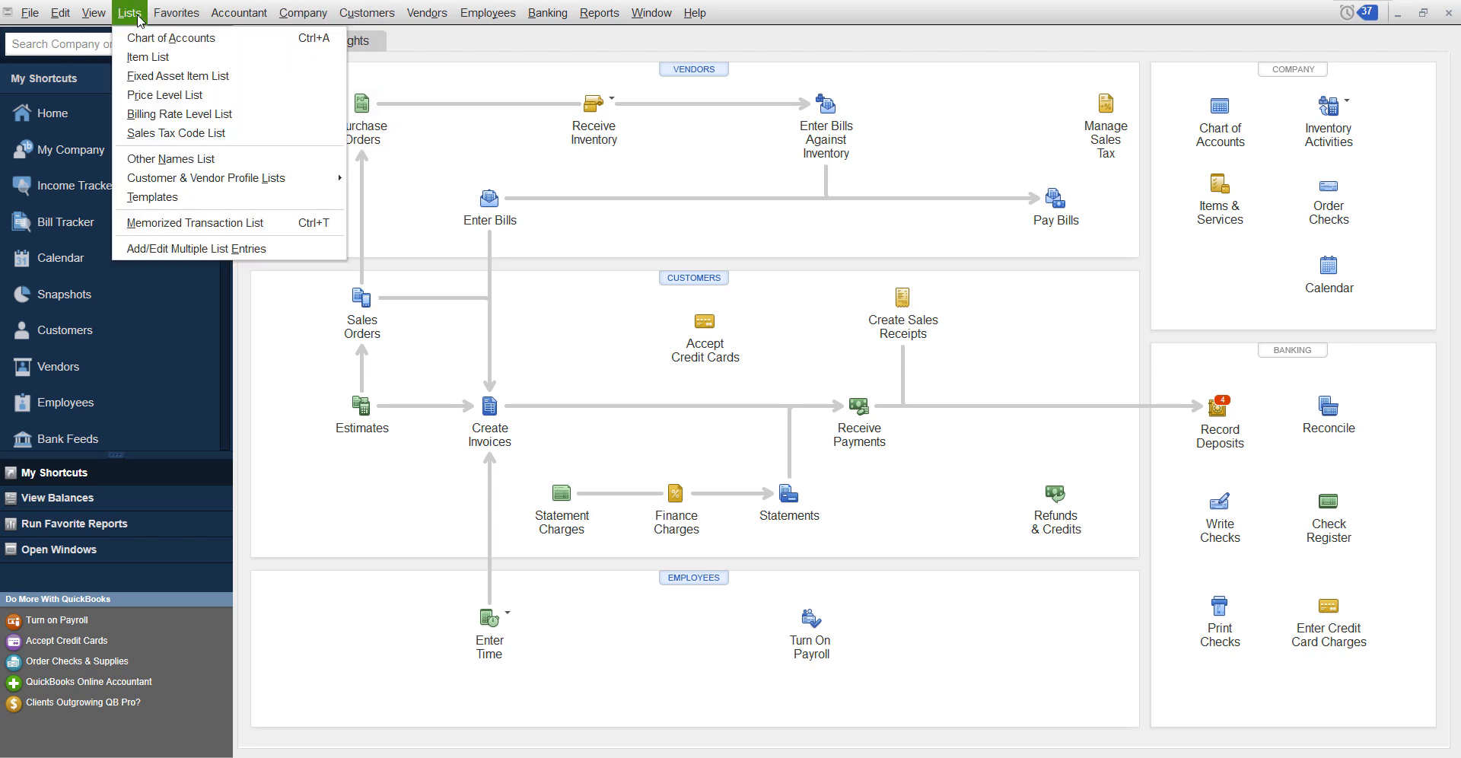
left_click(172, 38)
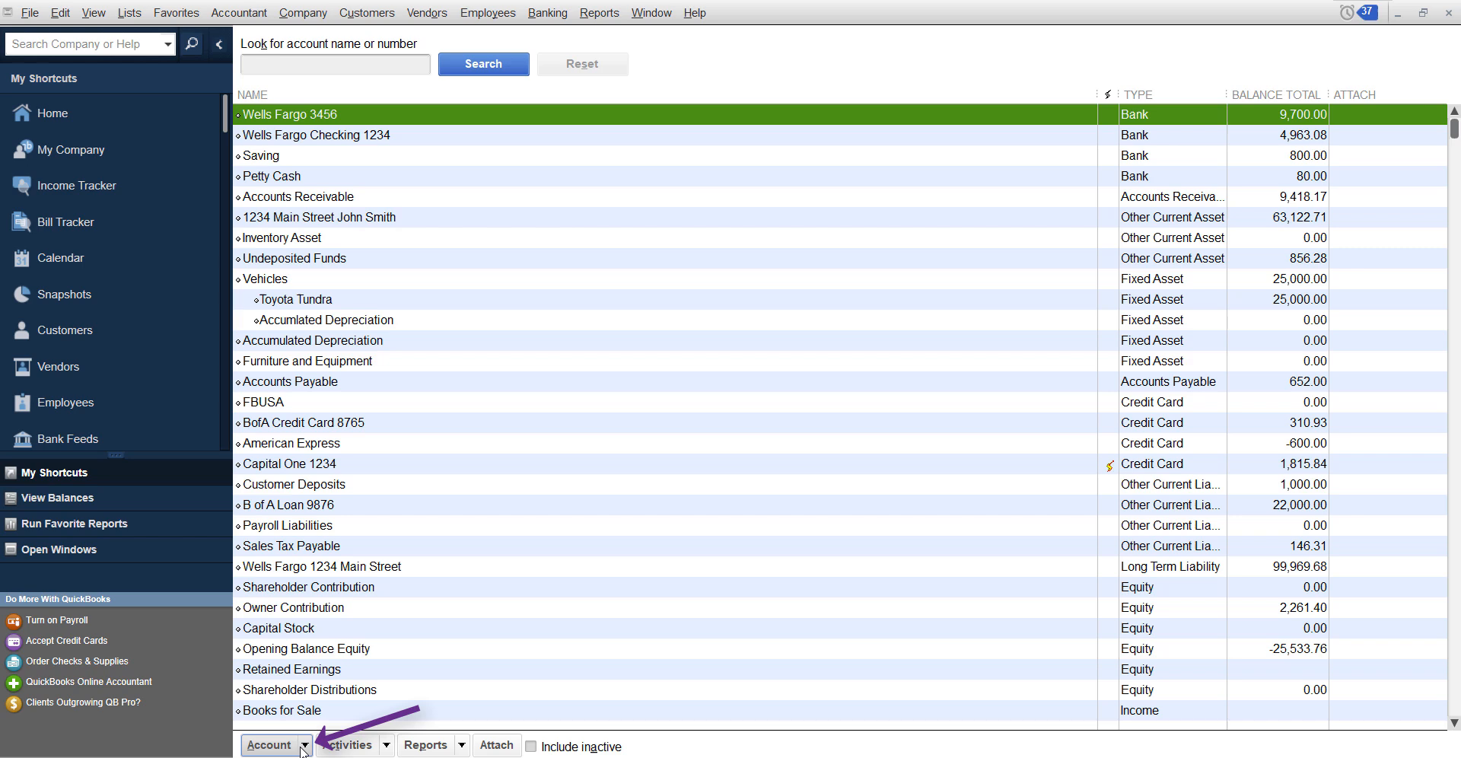
left_click(271, 745)
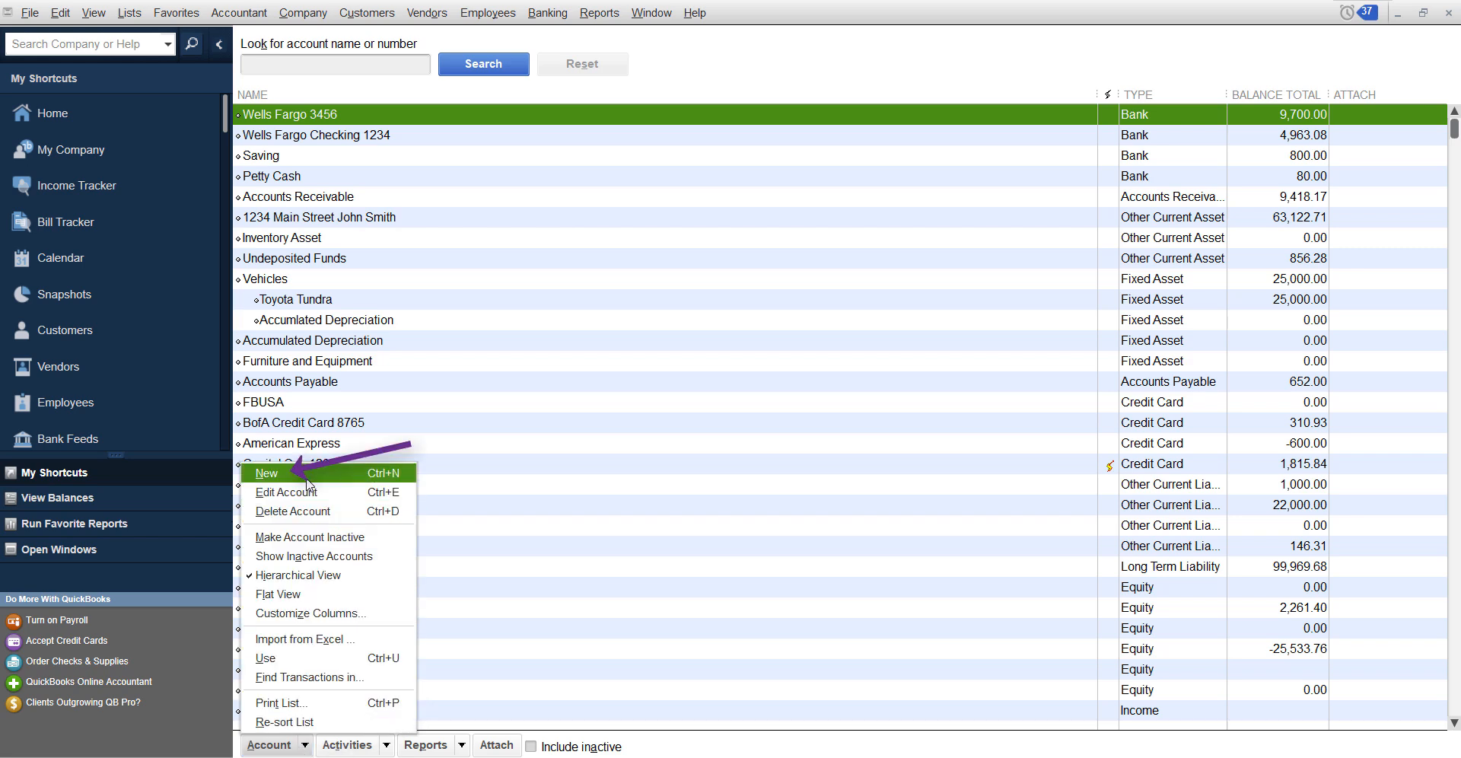
left_click(267, 473)
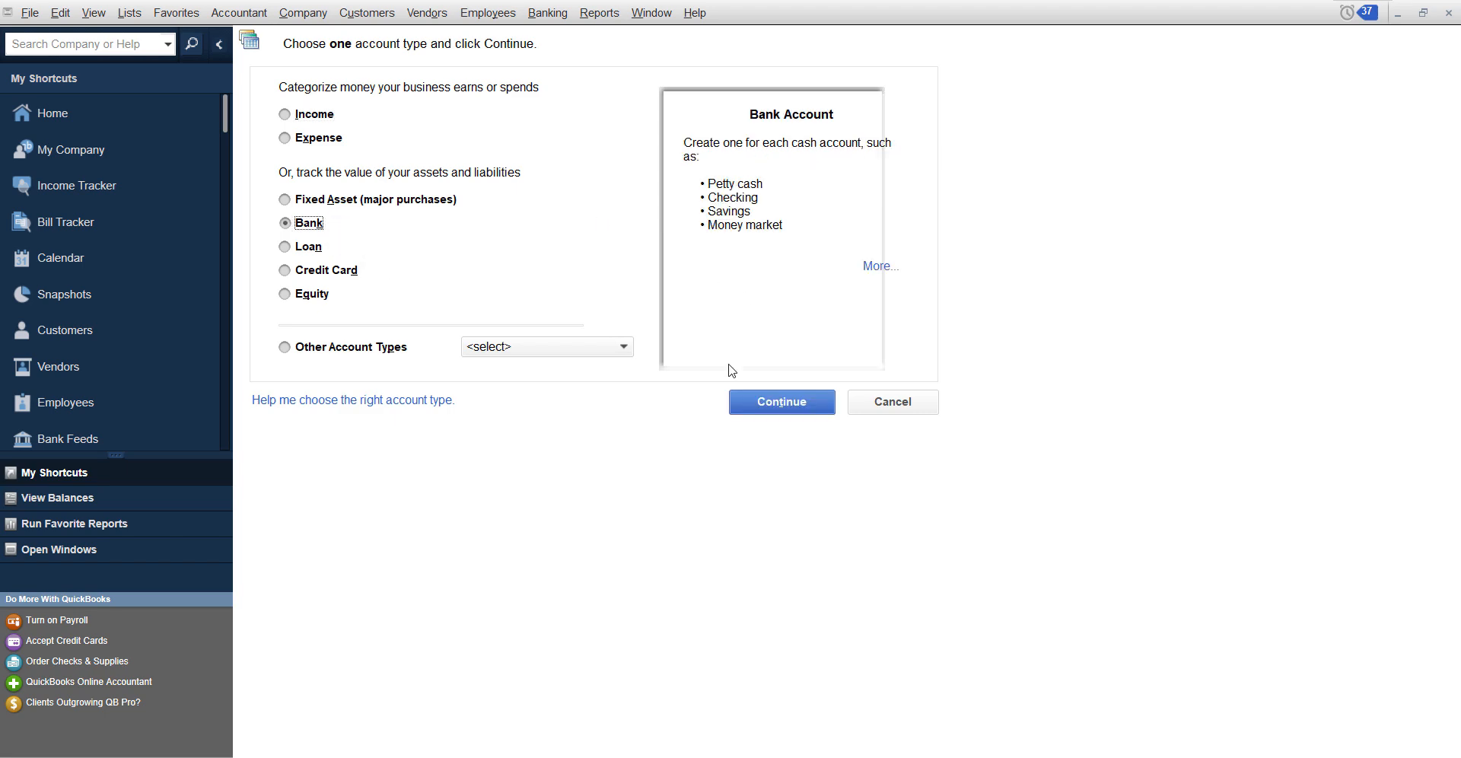
Step: Continue with the Bank type and name the account 'Wells Fargo 4567'
left_click(781, 402)
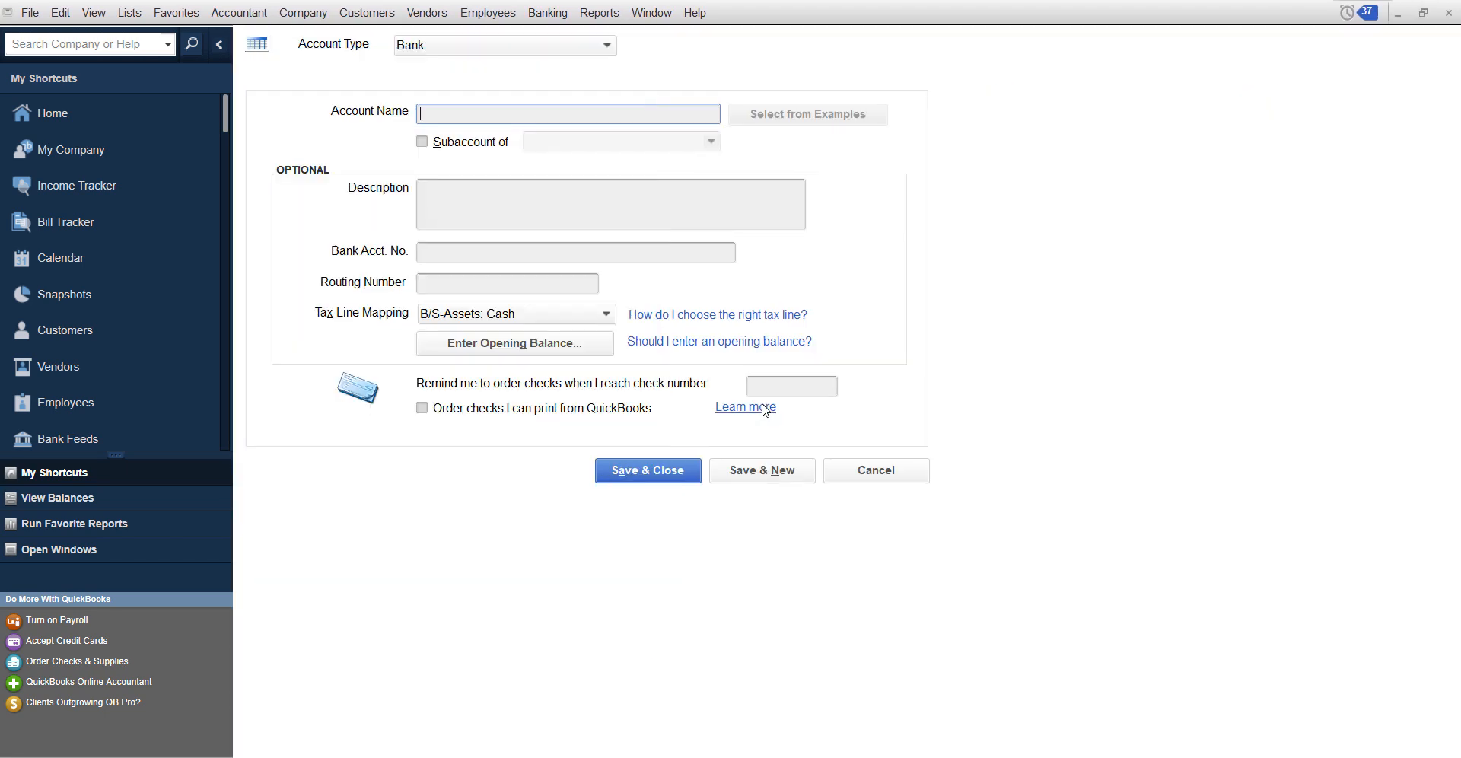
mouse_move(640, 158)
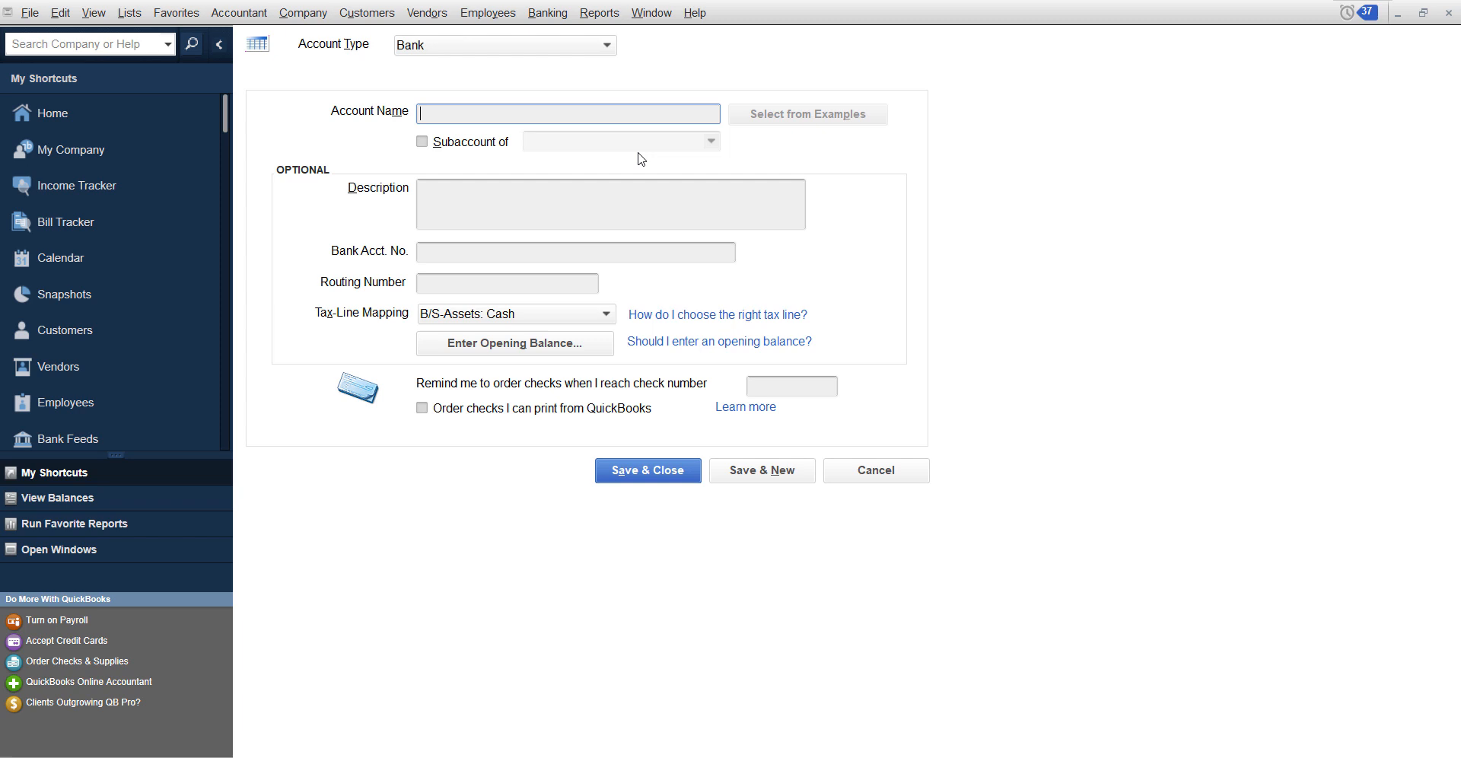
type("CH")
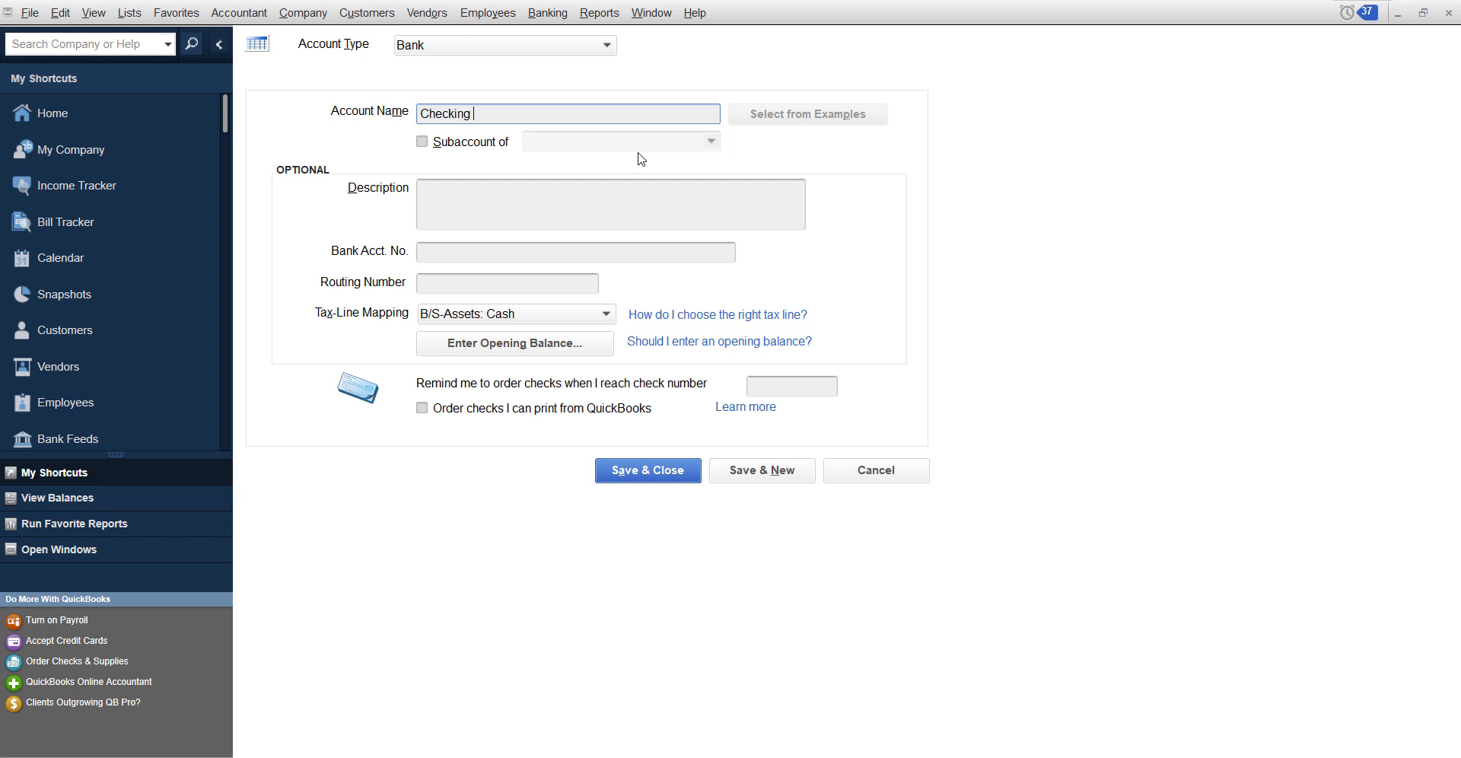
key("ctrl+a")
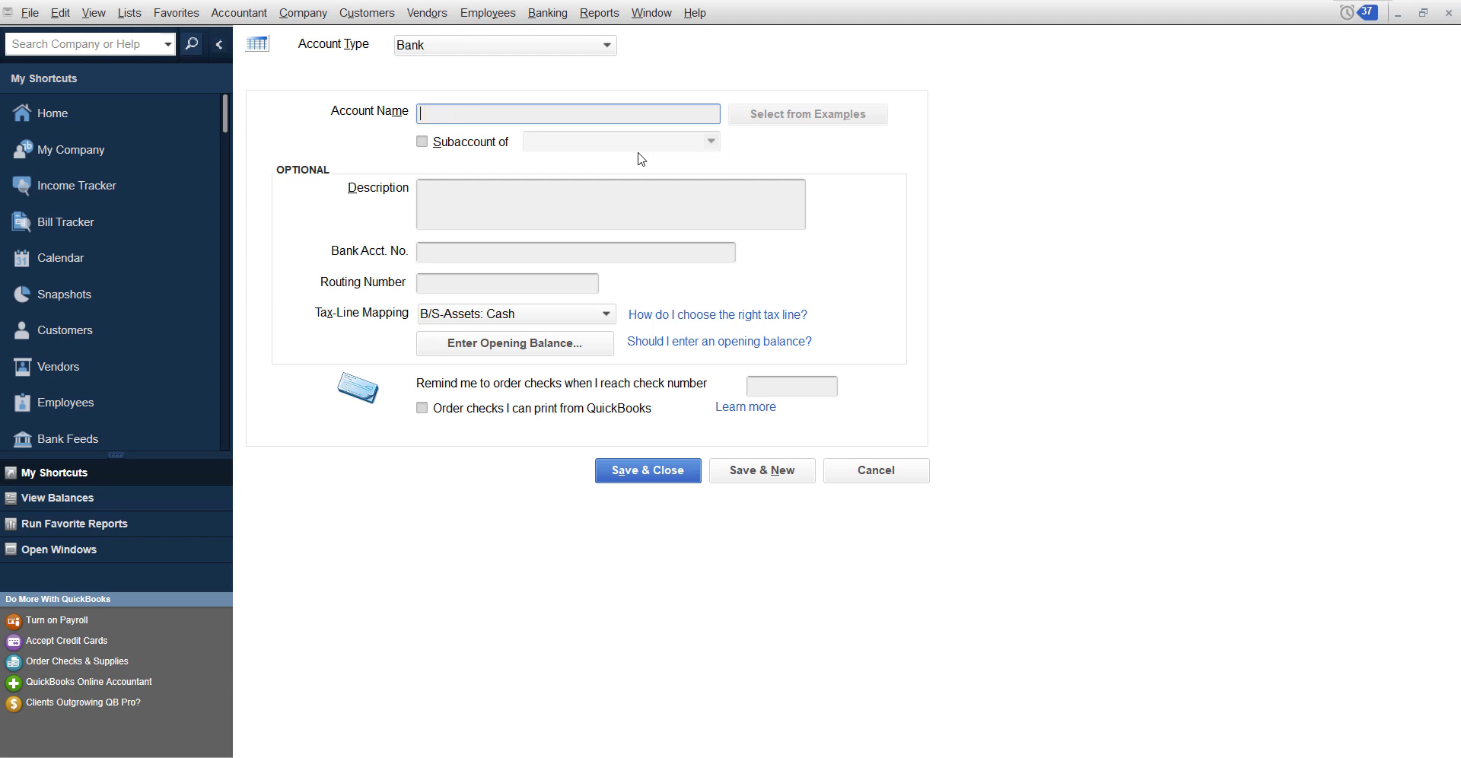
type("Wells Fargo")
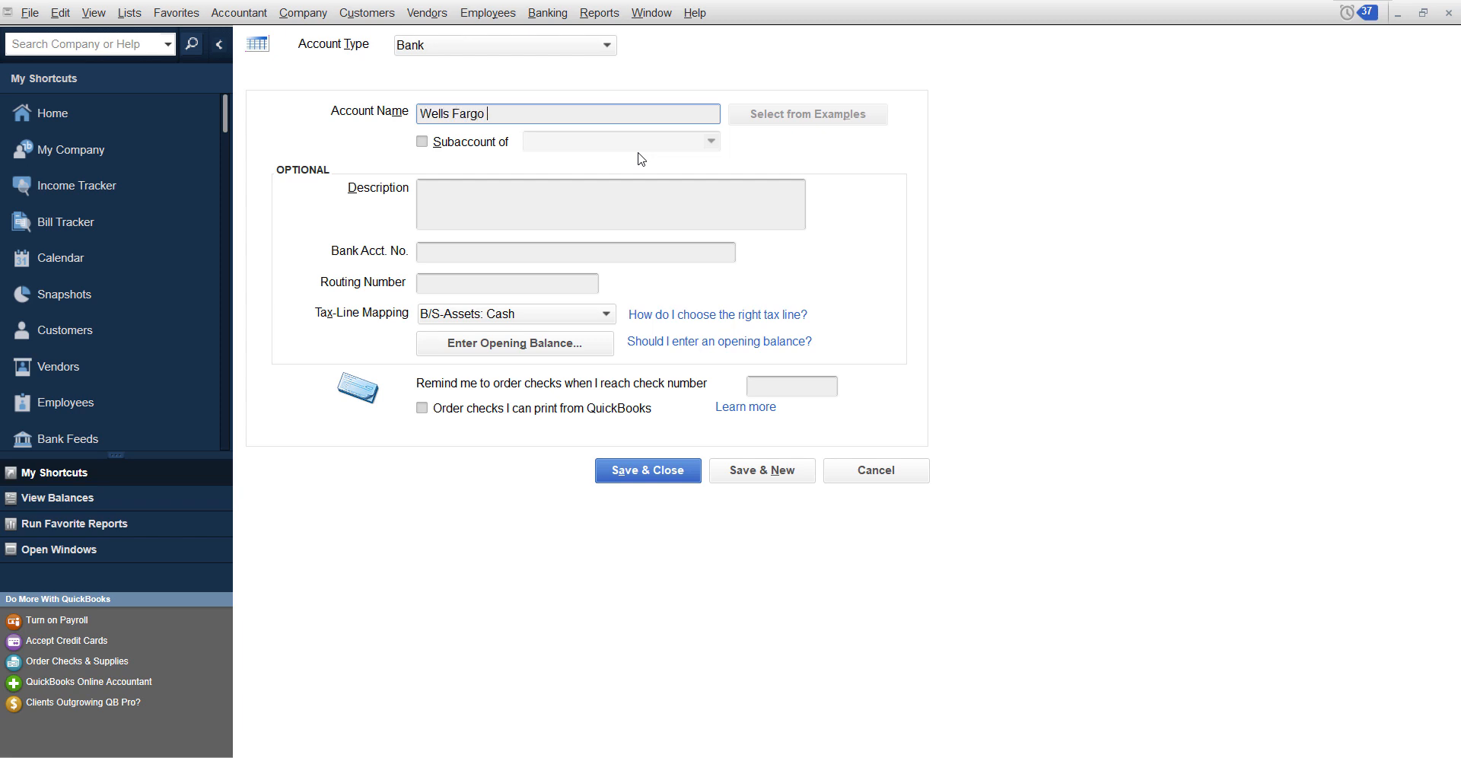
type("4567")
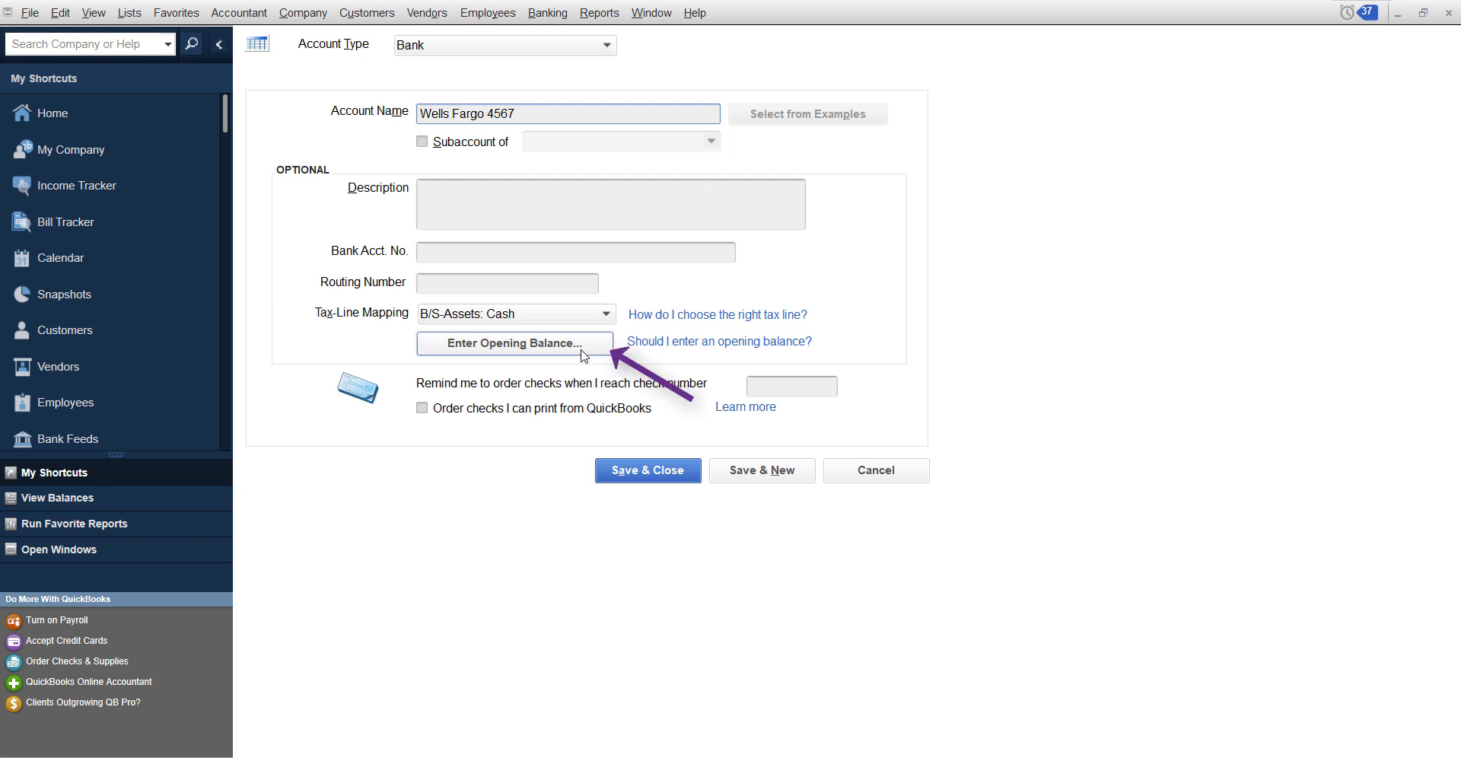
mouse_move(601, 332)
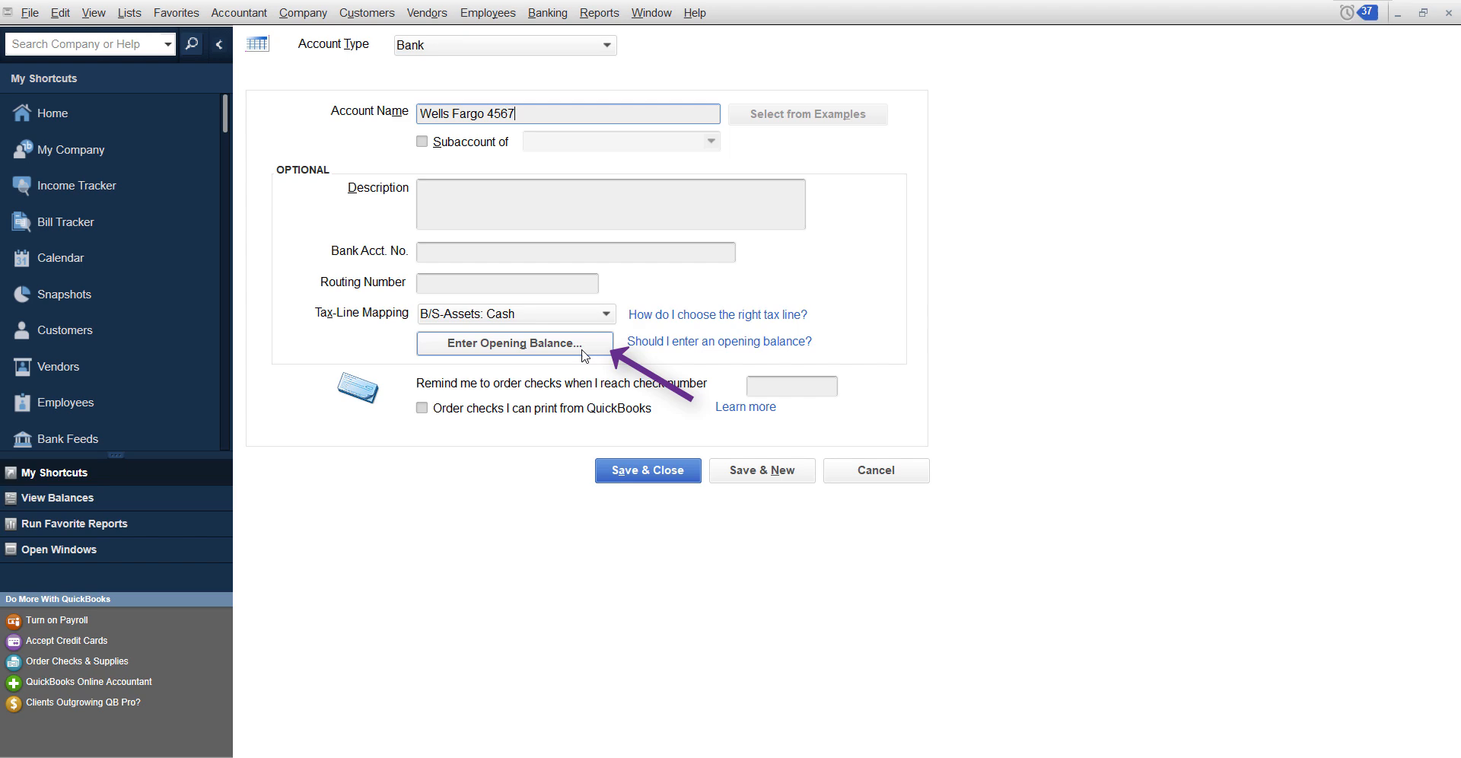
left_click(510, 343)
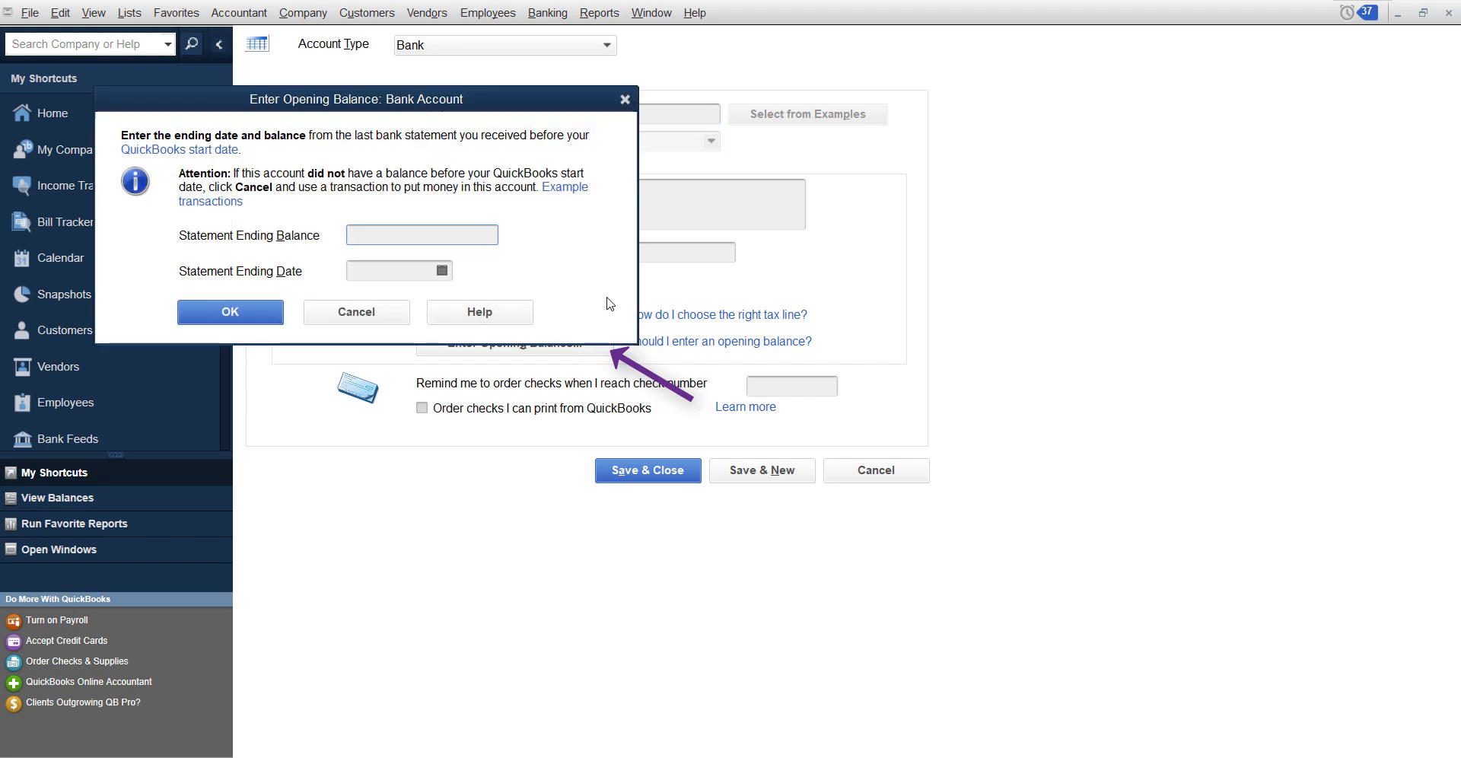
left_click(421, 234)
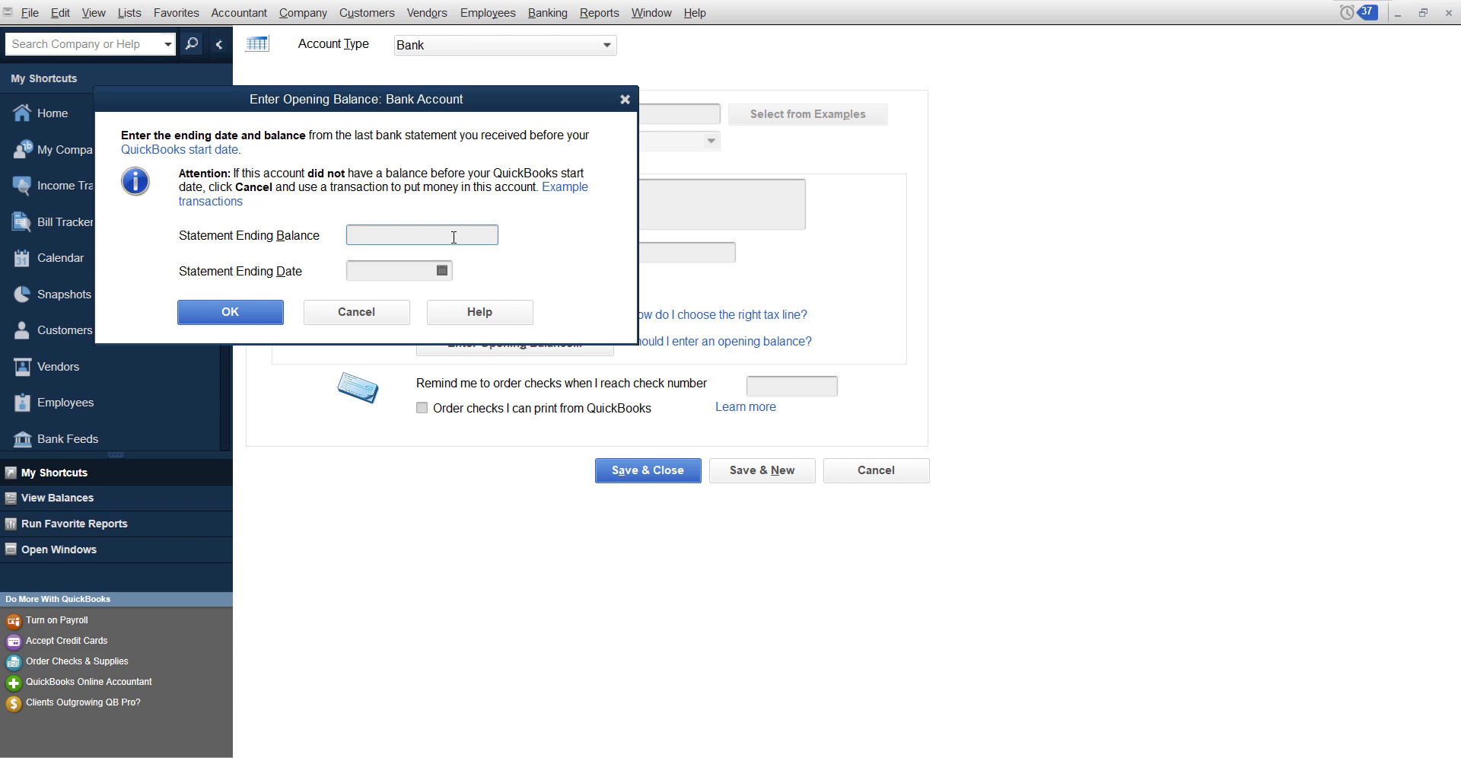
left_click(421, 235)
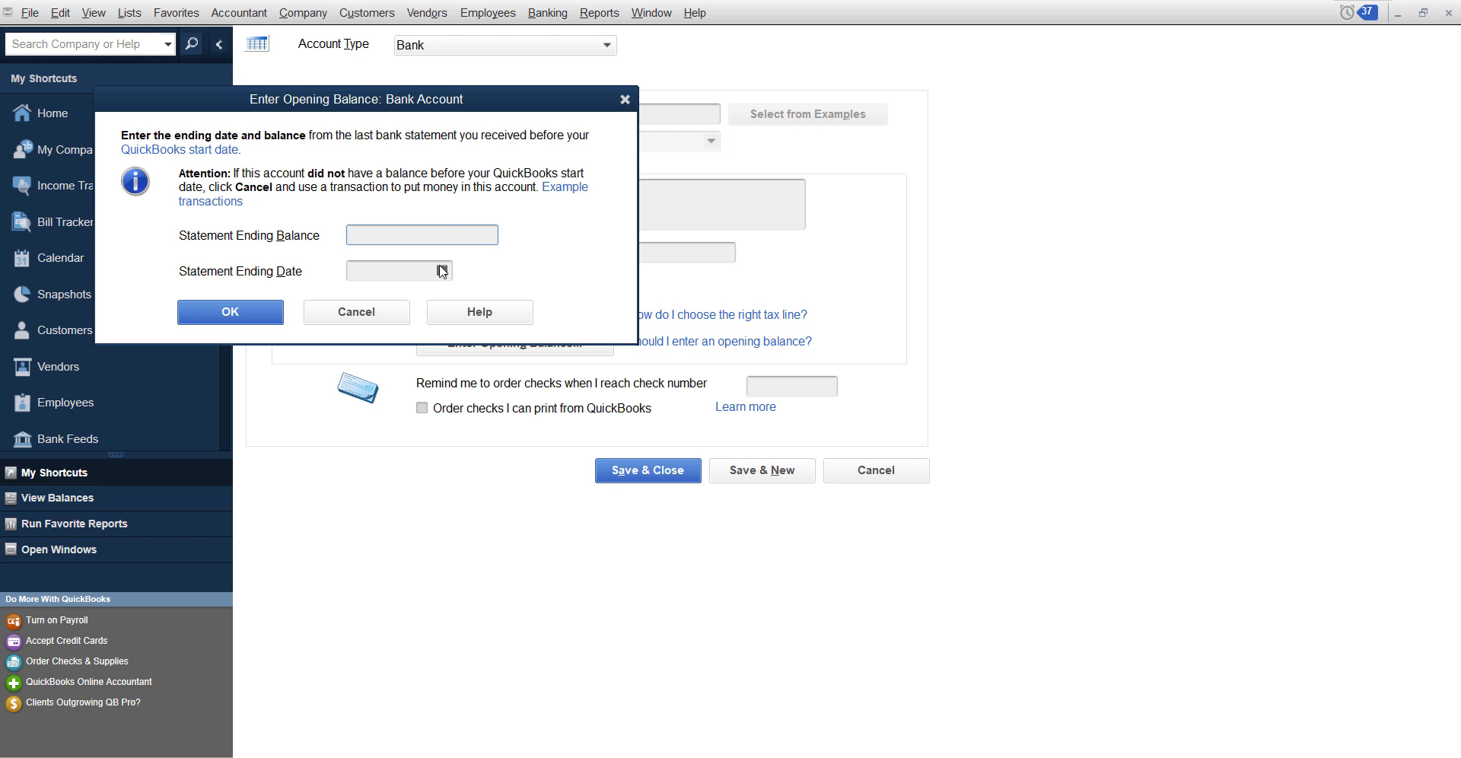
left_click(421, 233)
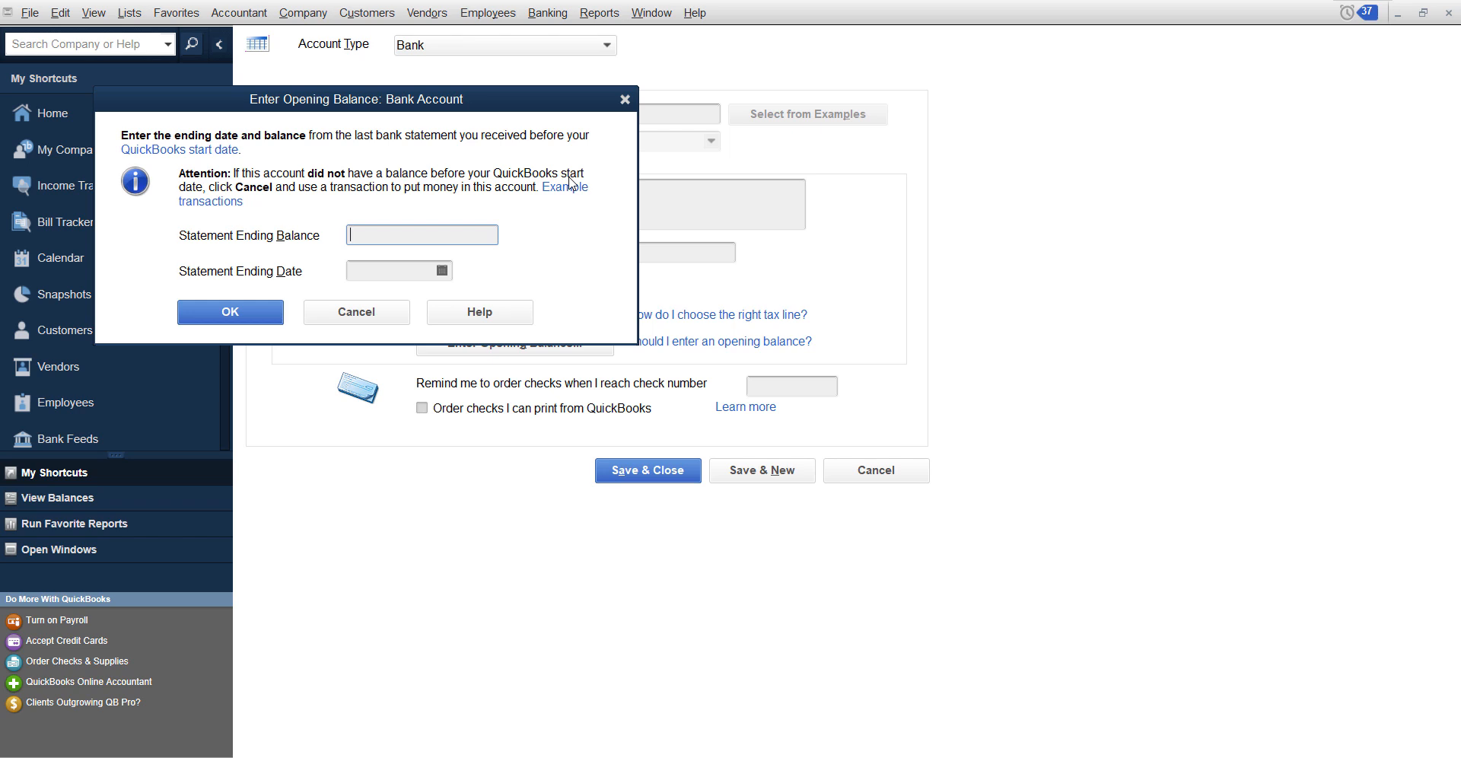
mouse_move(520, 212)
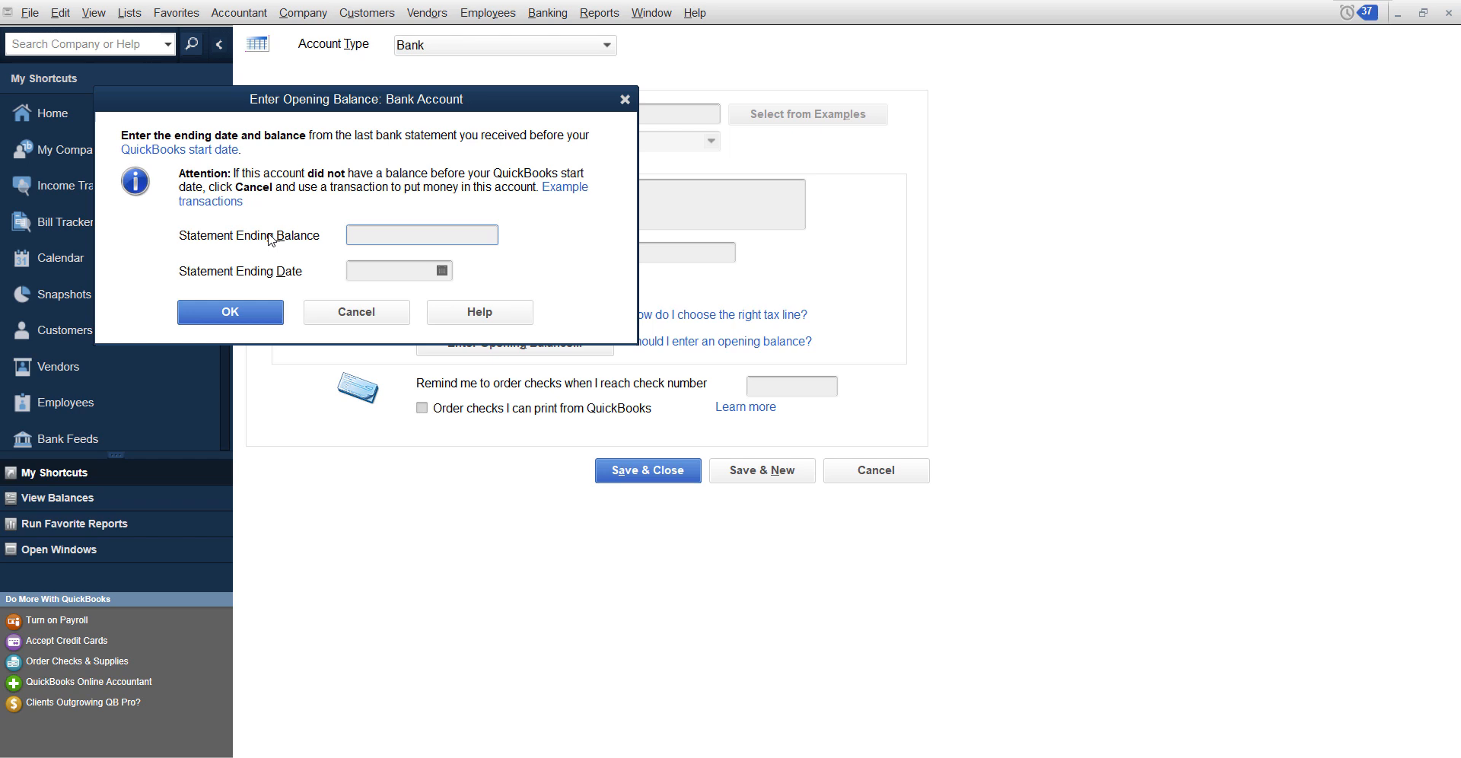
left_click(421, 233)
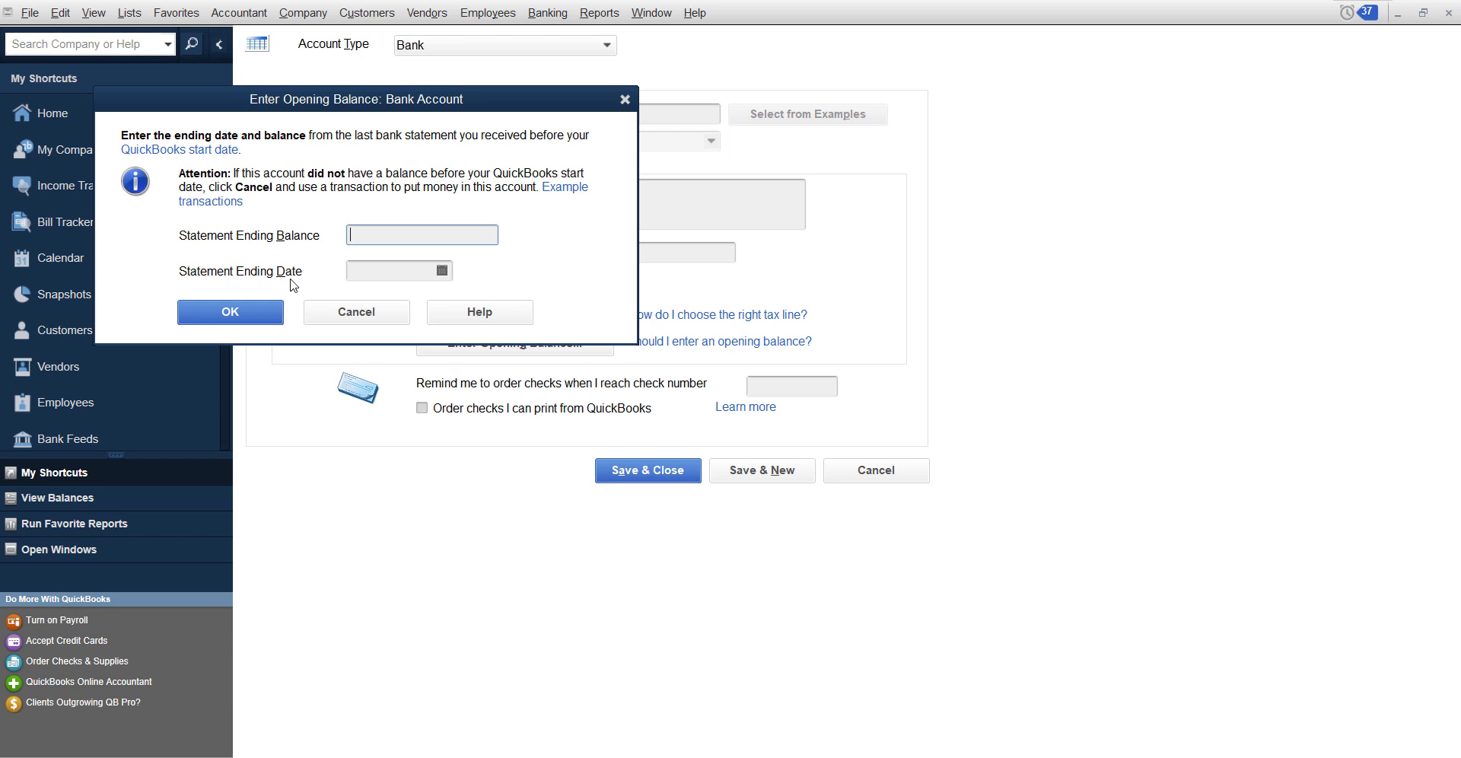
left_click(440, 272)
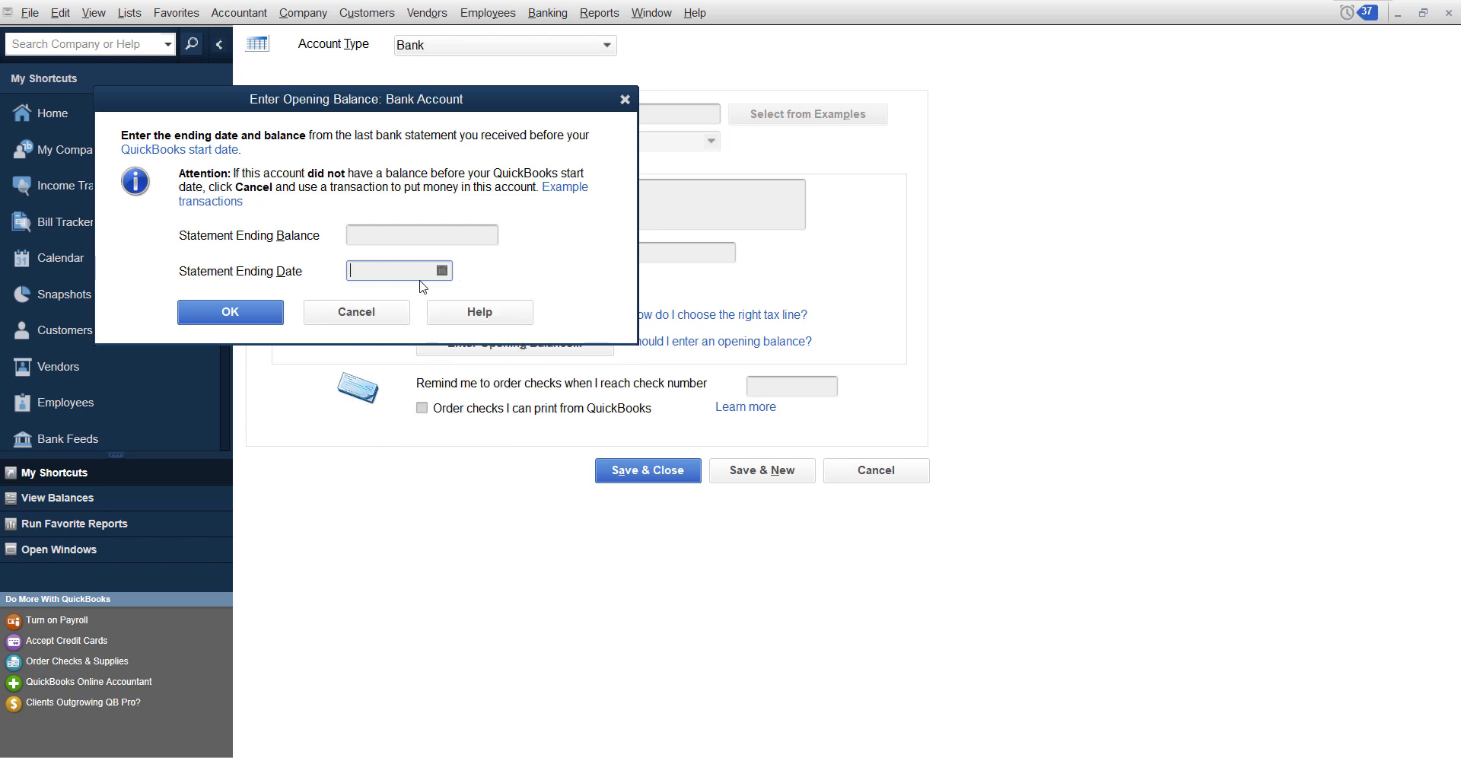
left_click(356, 312)
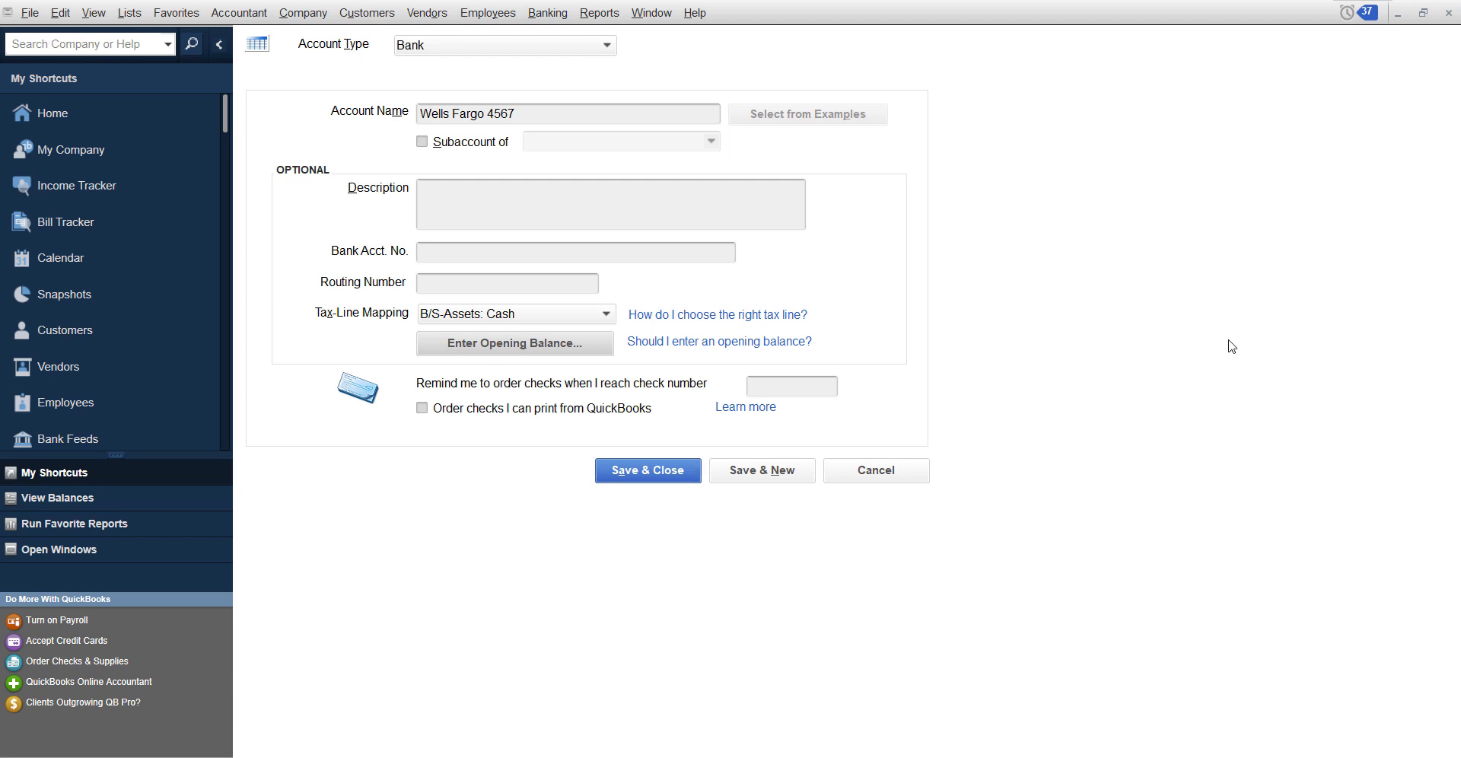
mouse_move(597, 380)
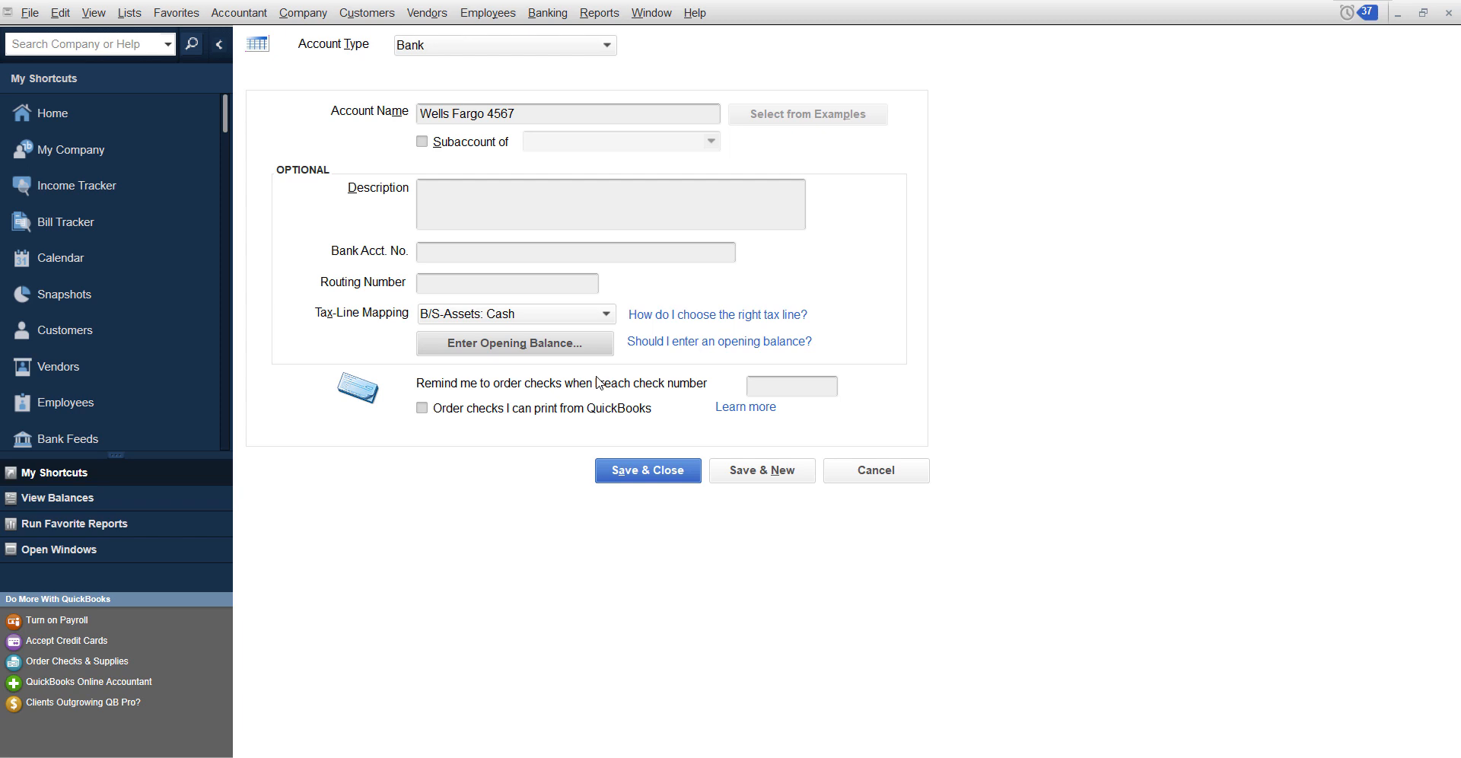
mouse_move(1451, 13)
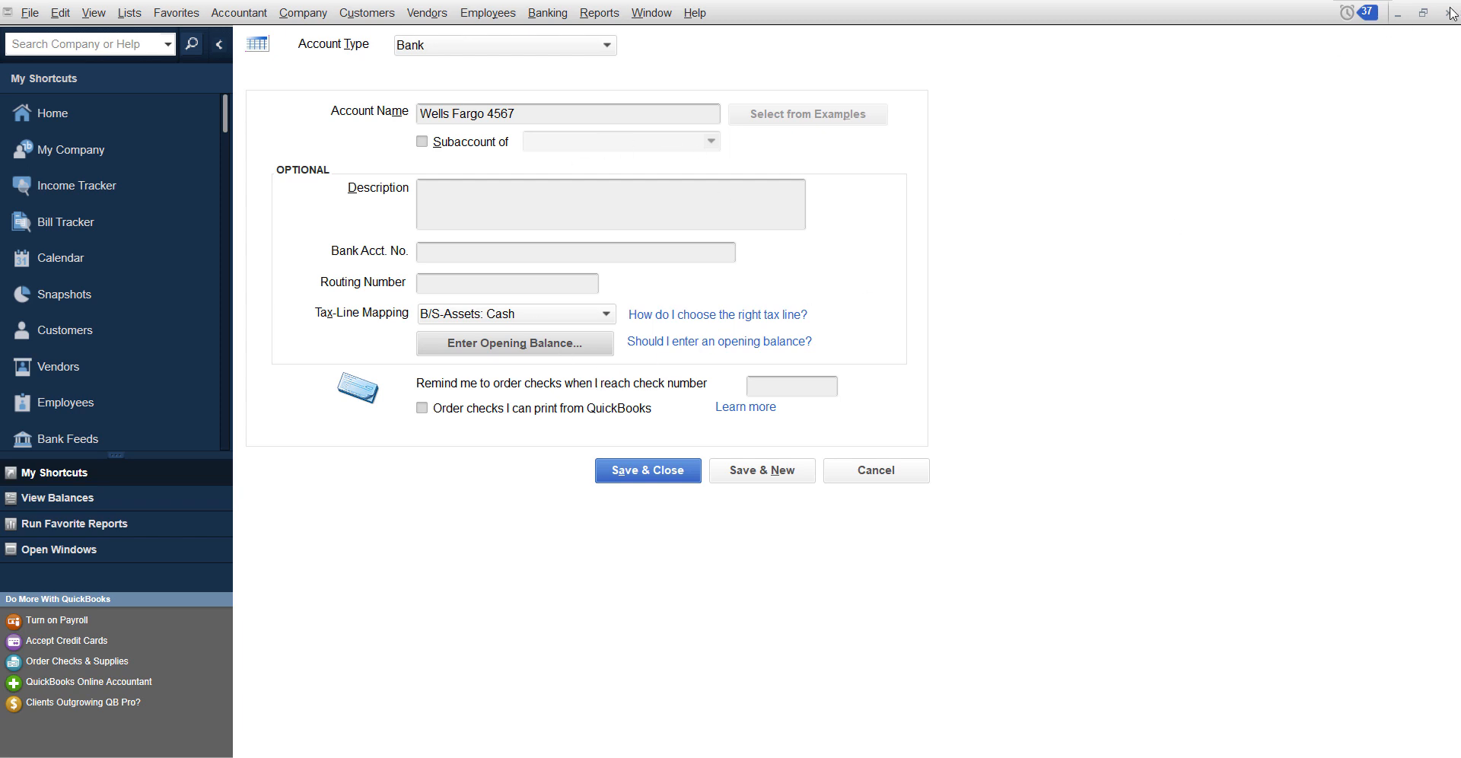
Step: Close the Add New Account window to return to the Chart of Accounts
left_click(647, 470)
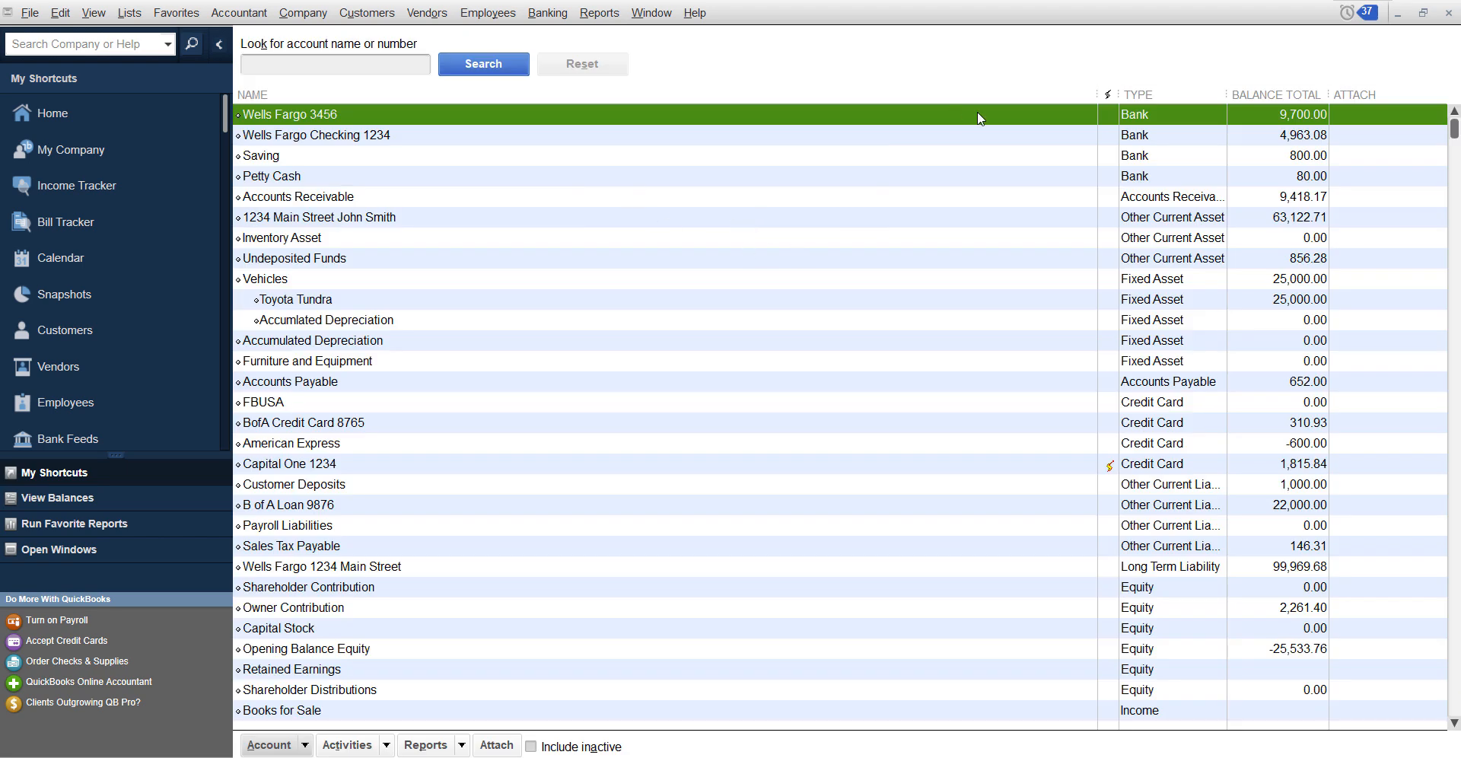
mouse_move(972, 129)
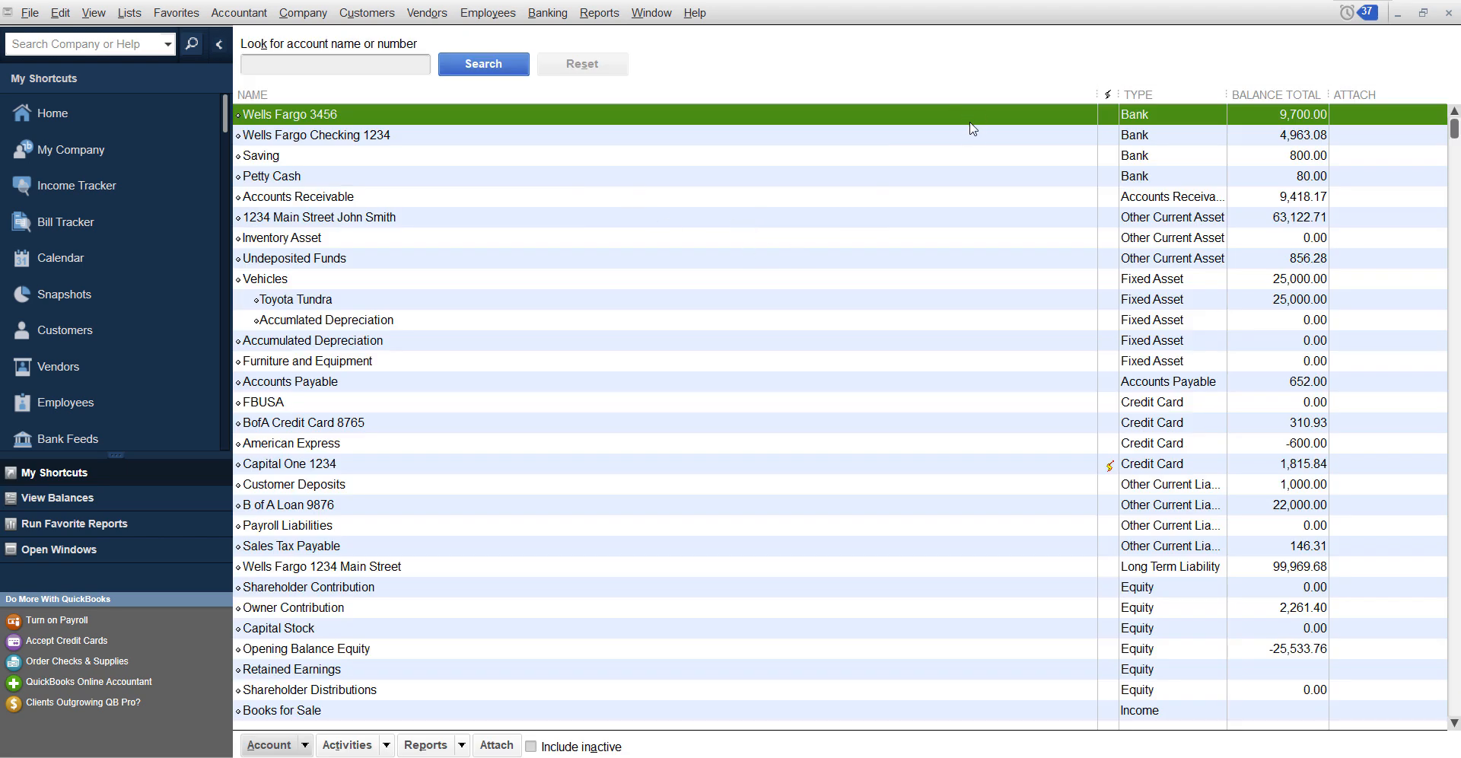
mouse_move(965, 164)
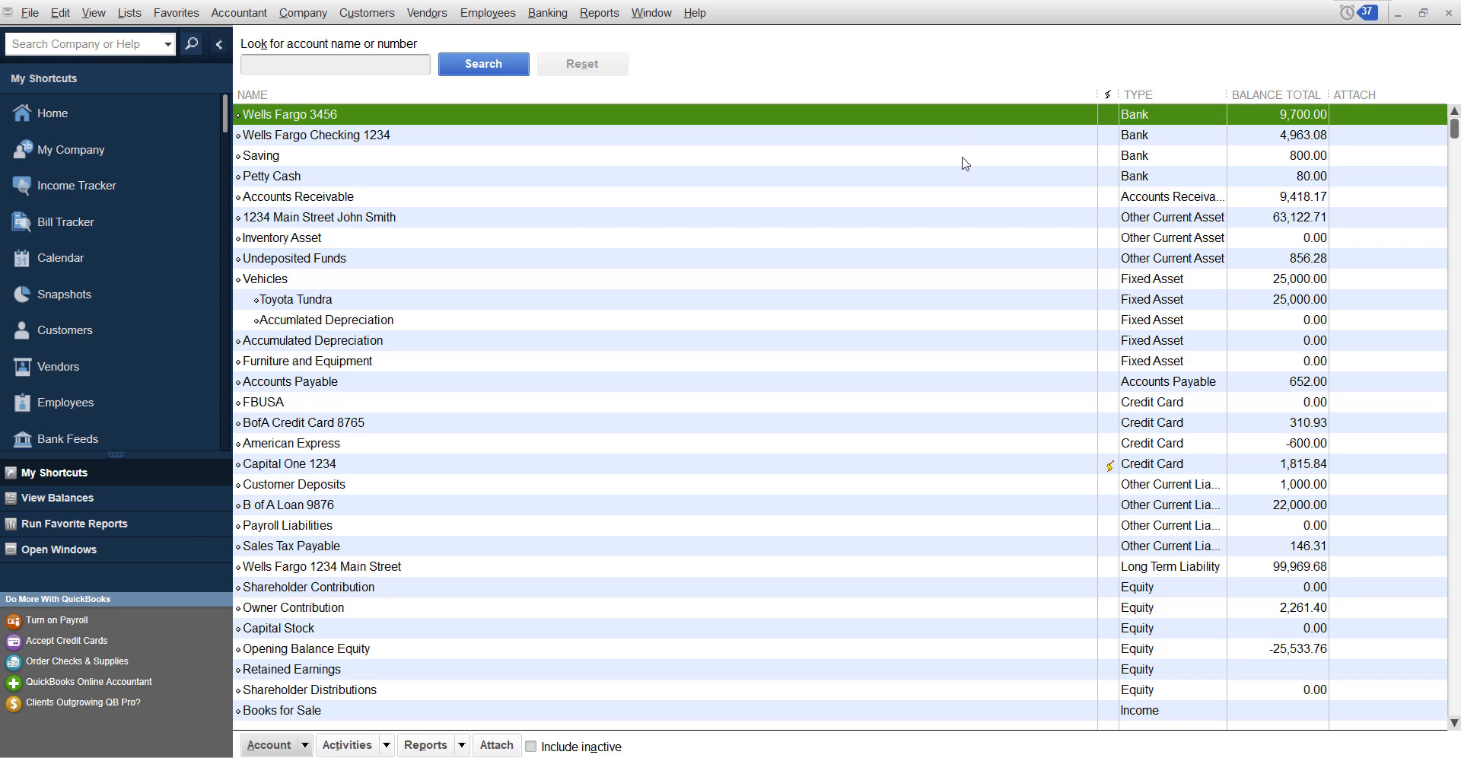
mouse_move(946, 141)
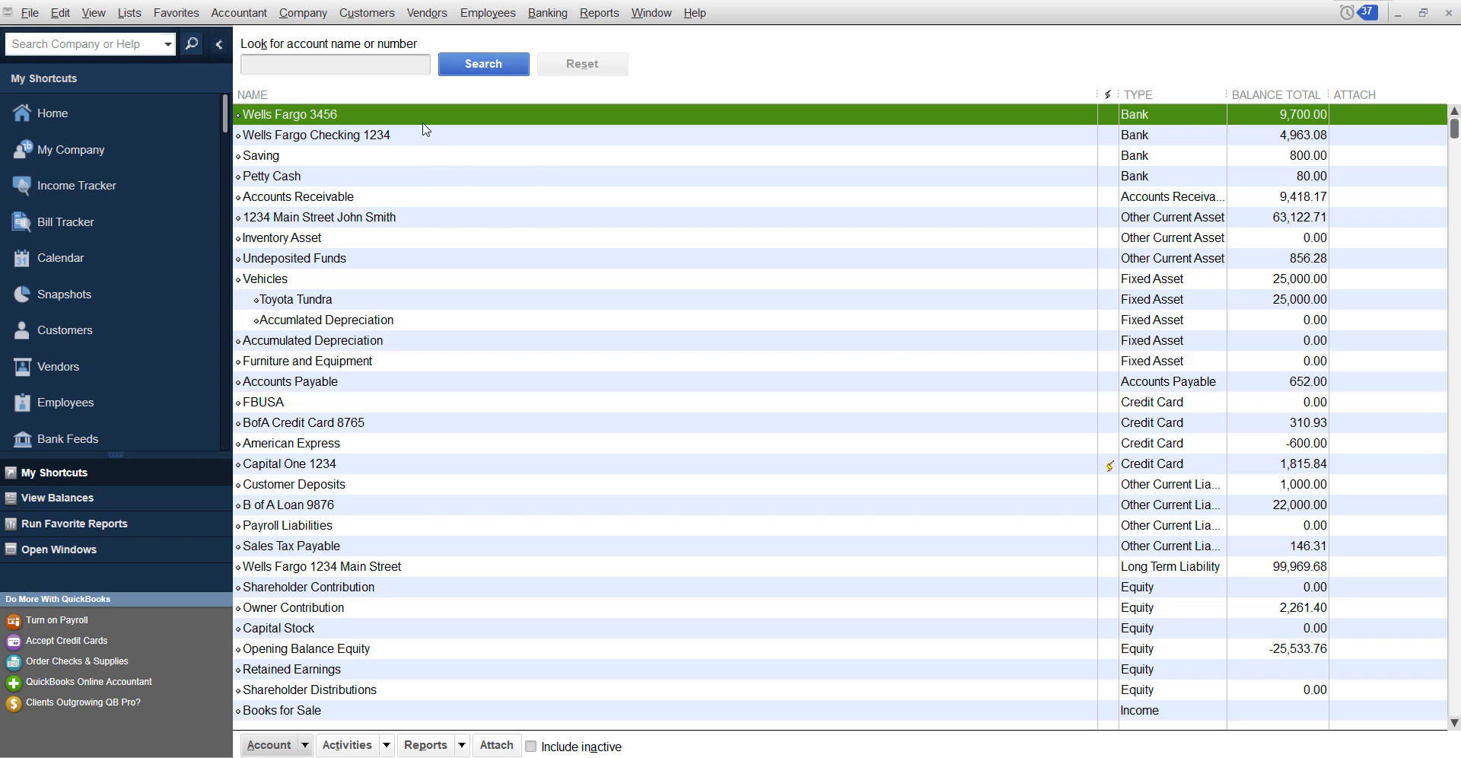
left_click(316, 135)
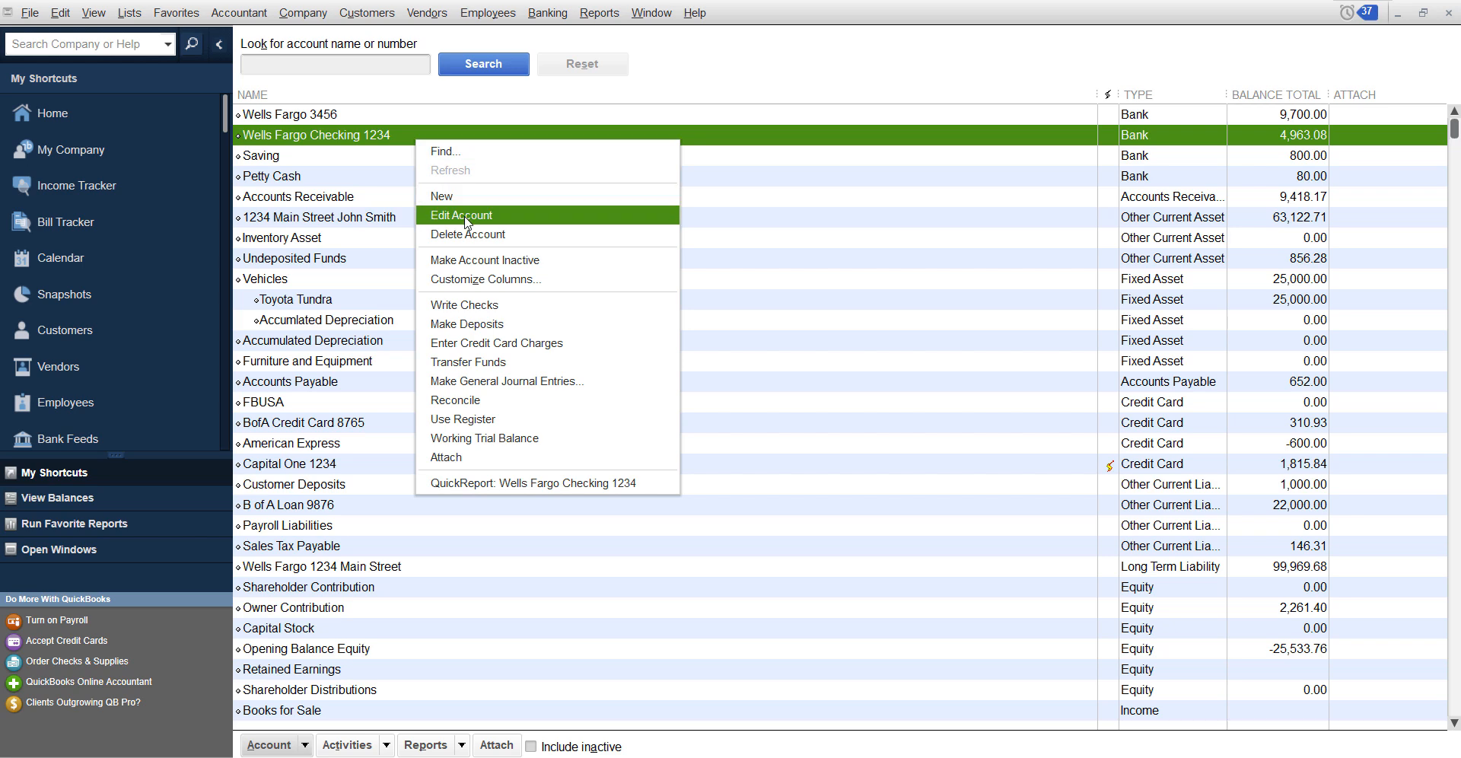
left_click(461, 216)
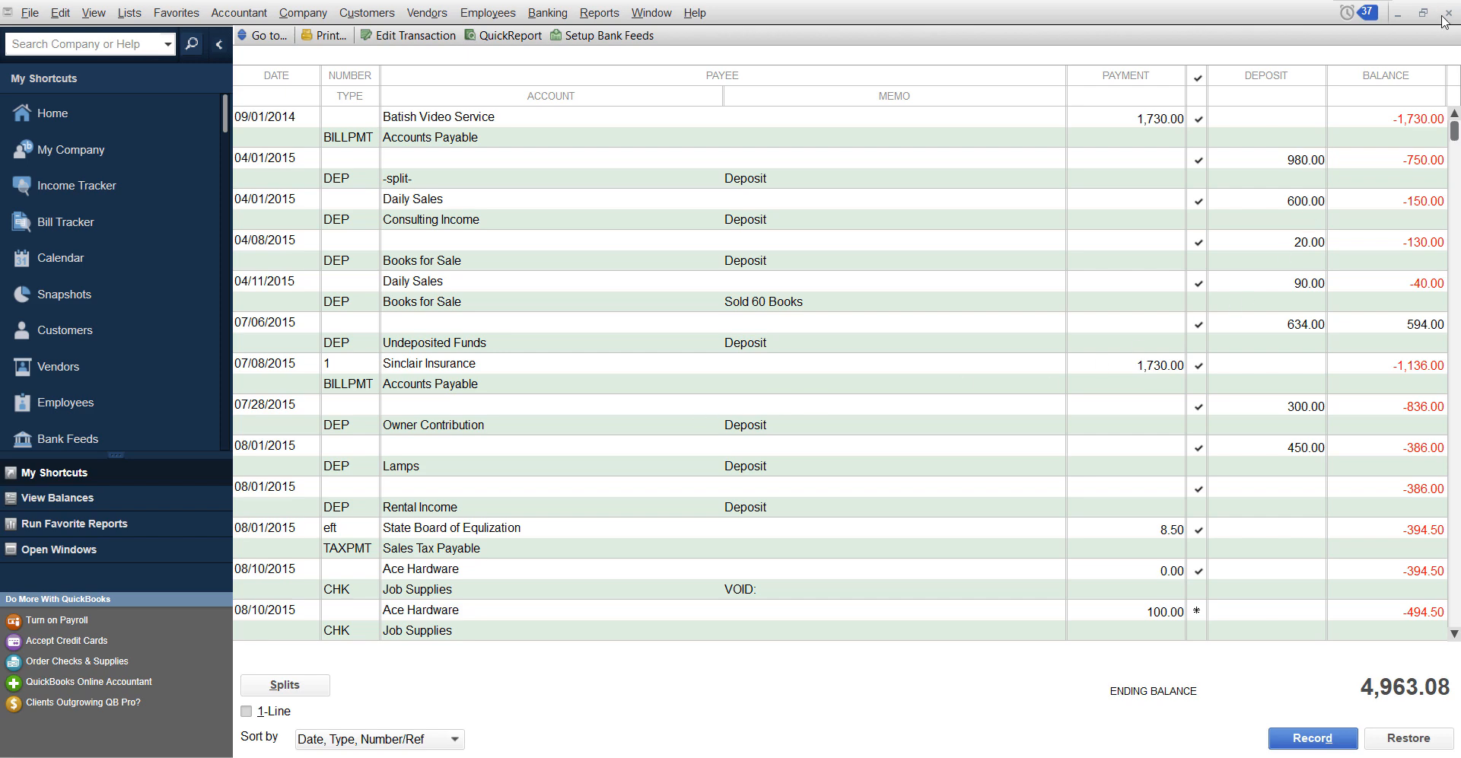
scroll("down", 3)
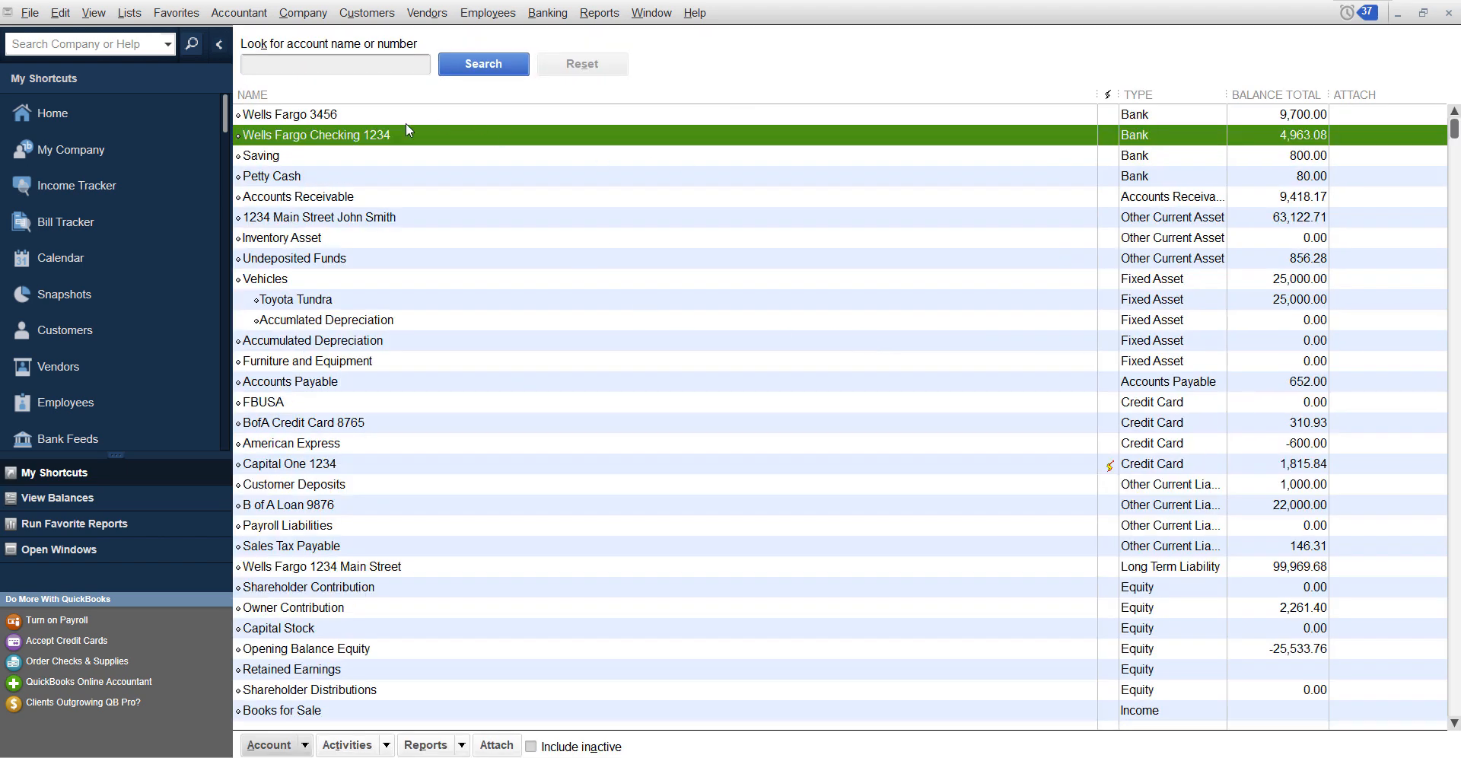
Step: In the Wells Fargo 3456 register, record the deposit as 10,000.00 from Shareholder Contribution
double_click(289, 113)
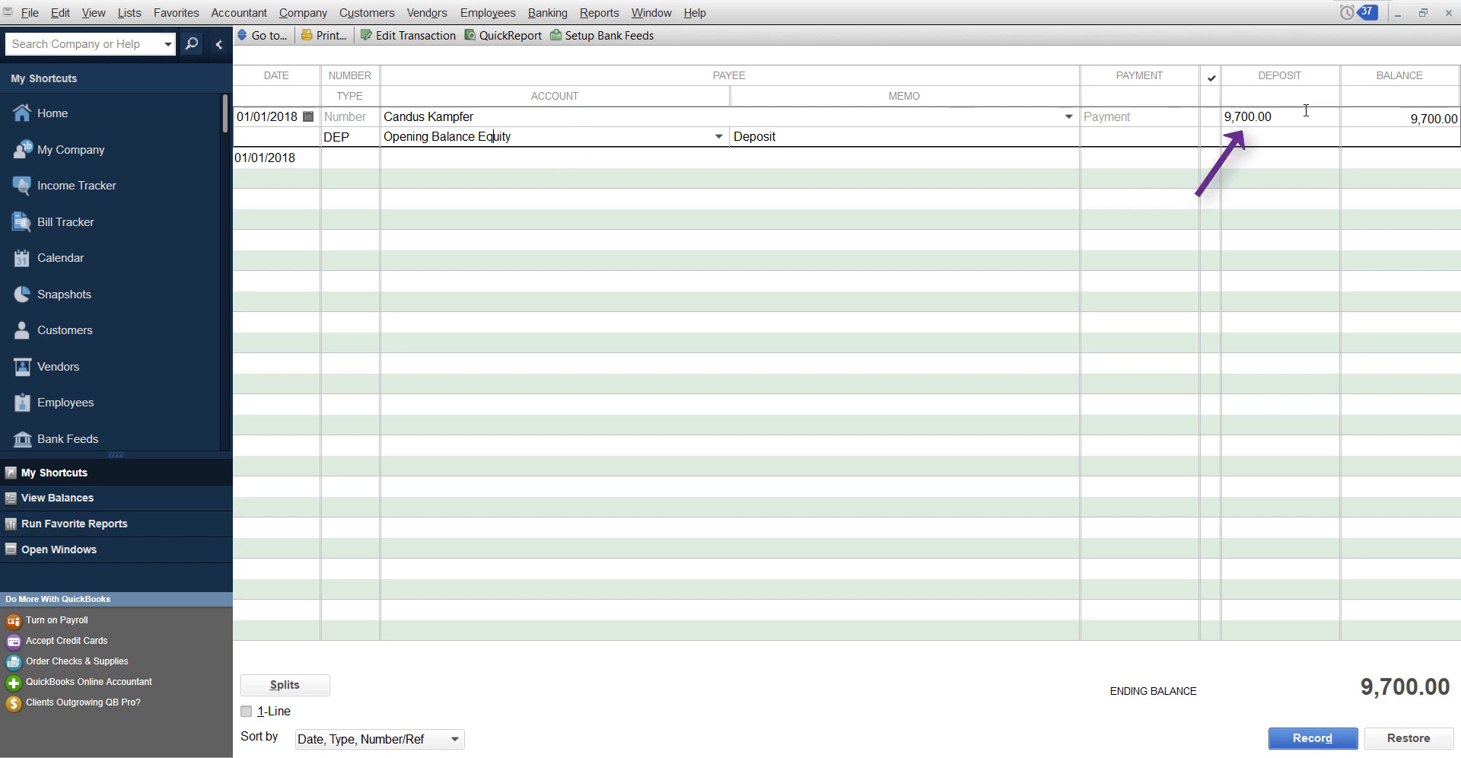
type("10000")
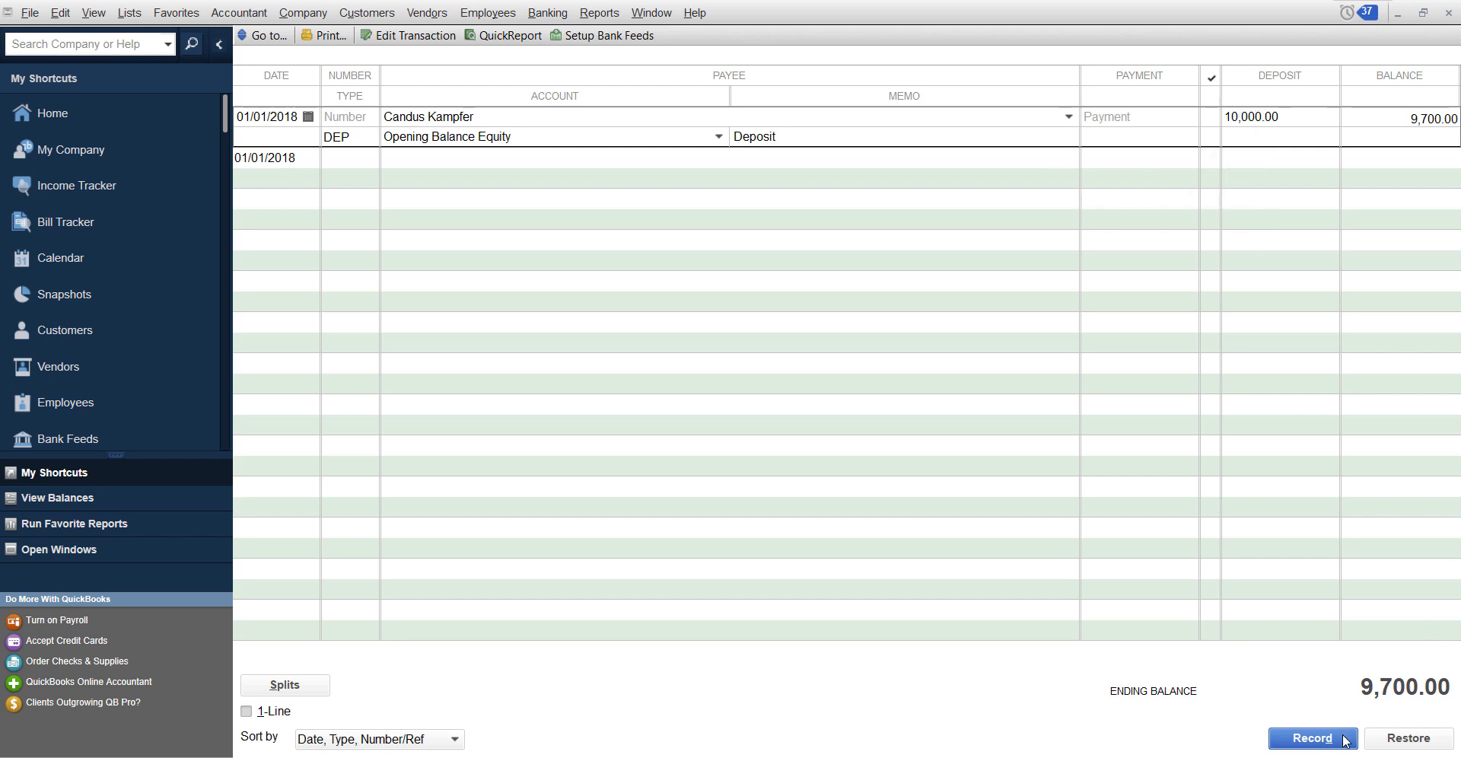
left_click(1311, 737)
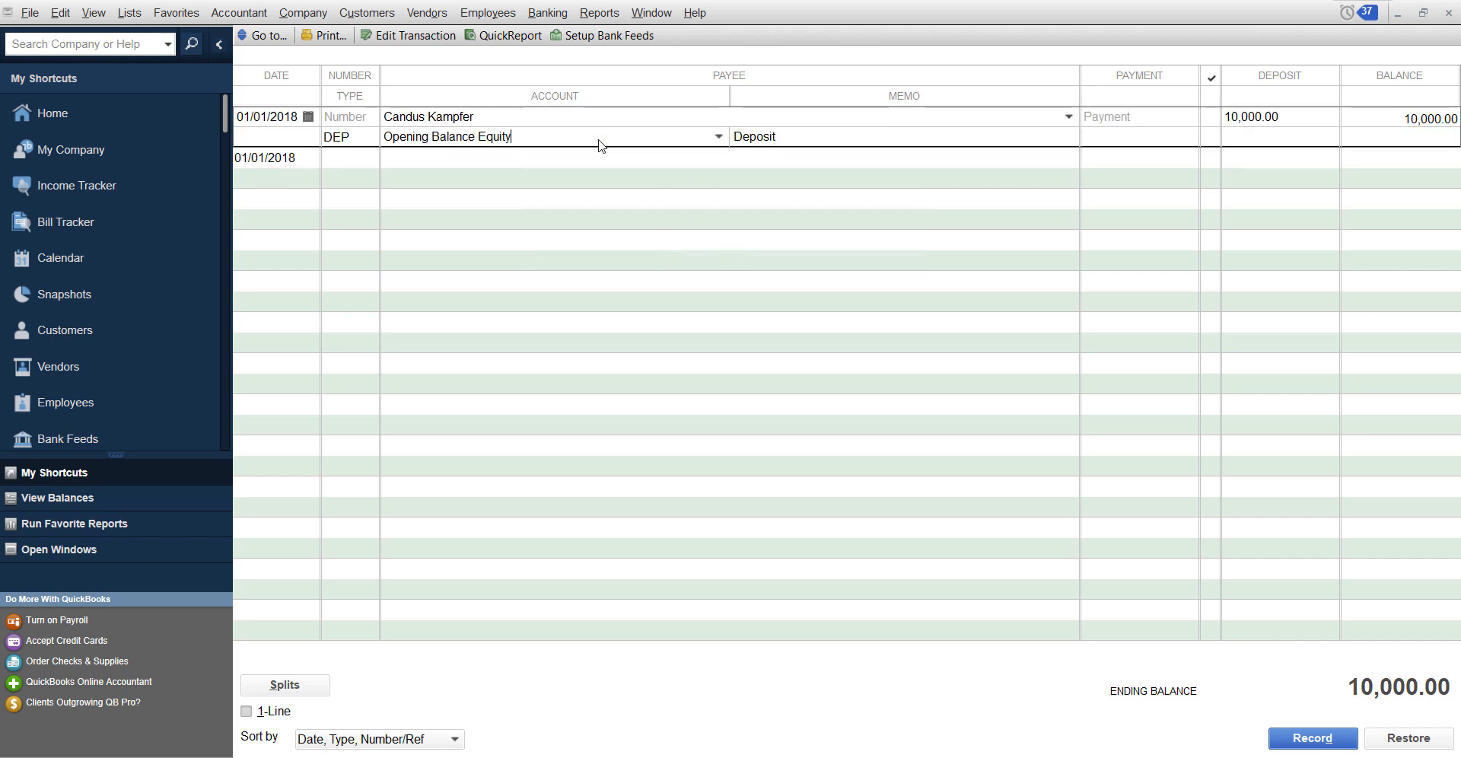
mouse_move(158, 190)
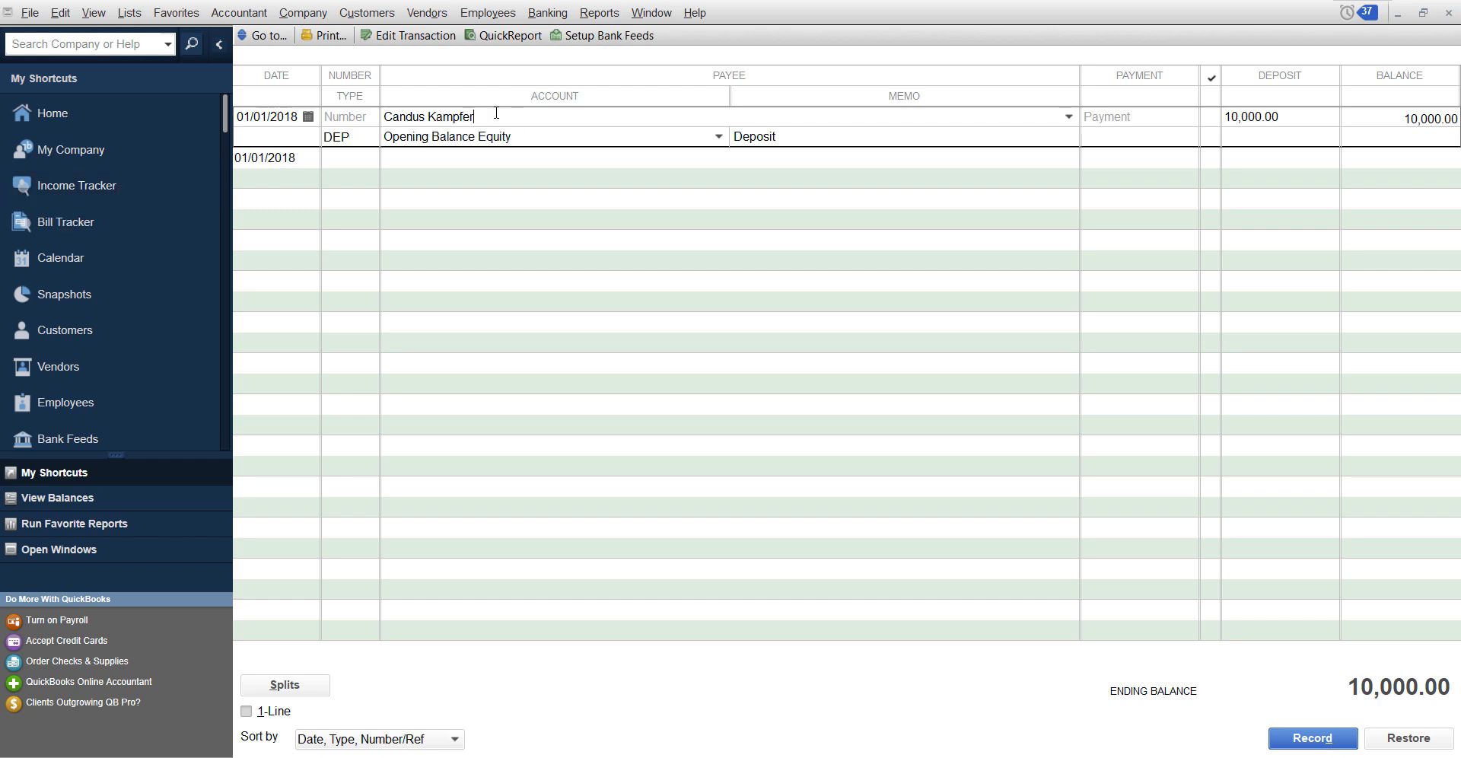
left_click(1251, 117)
type("Share")
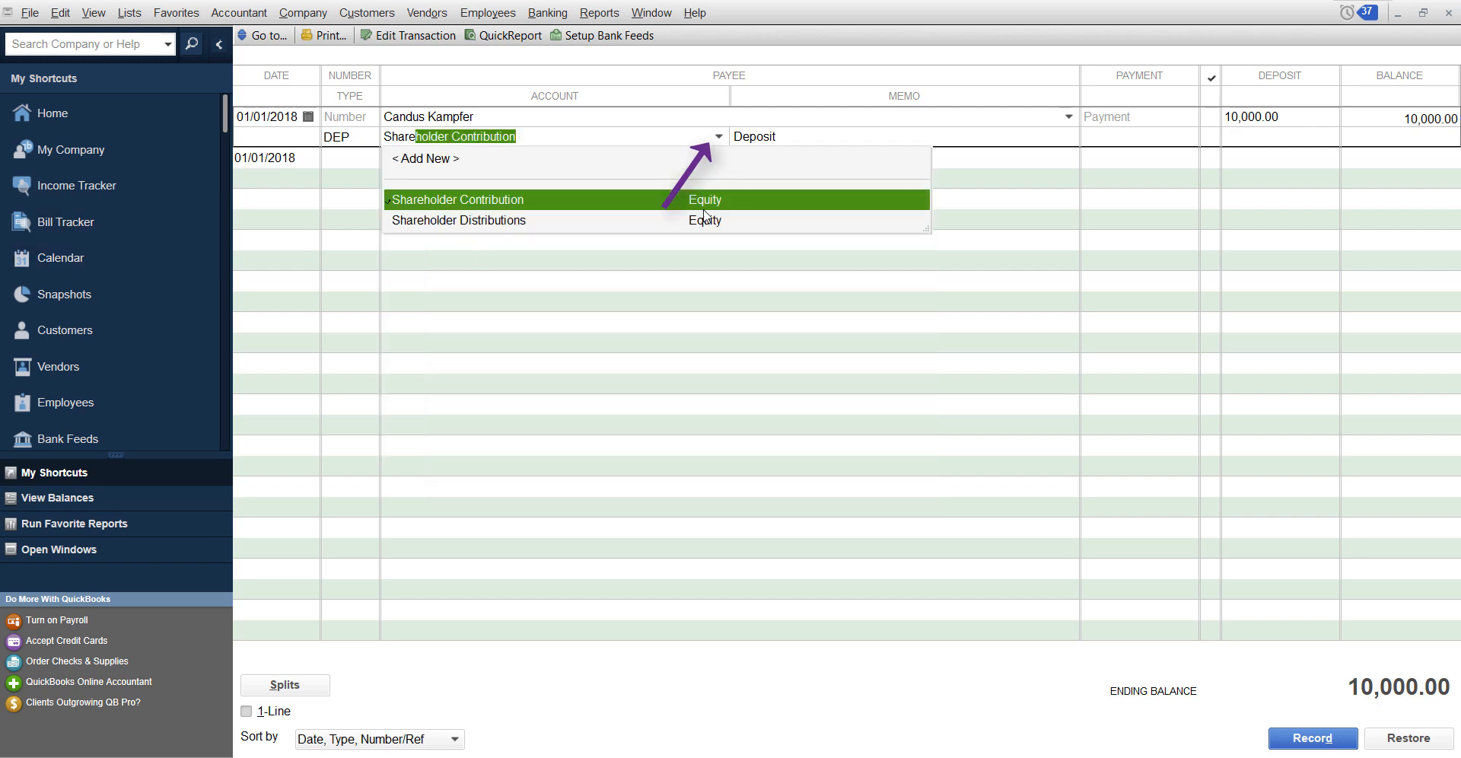
left_click(456, 199)
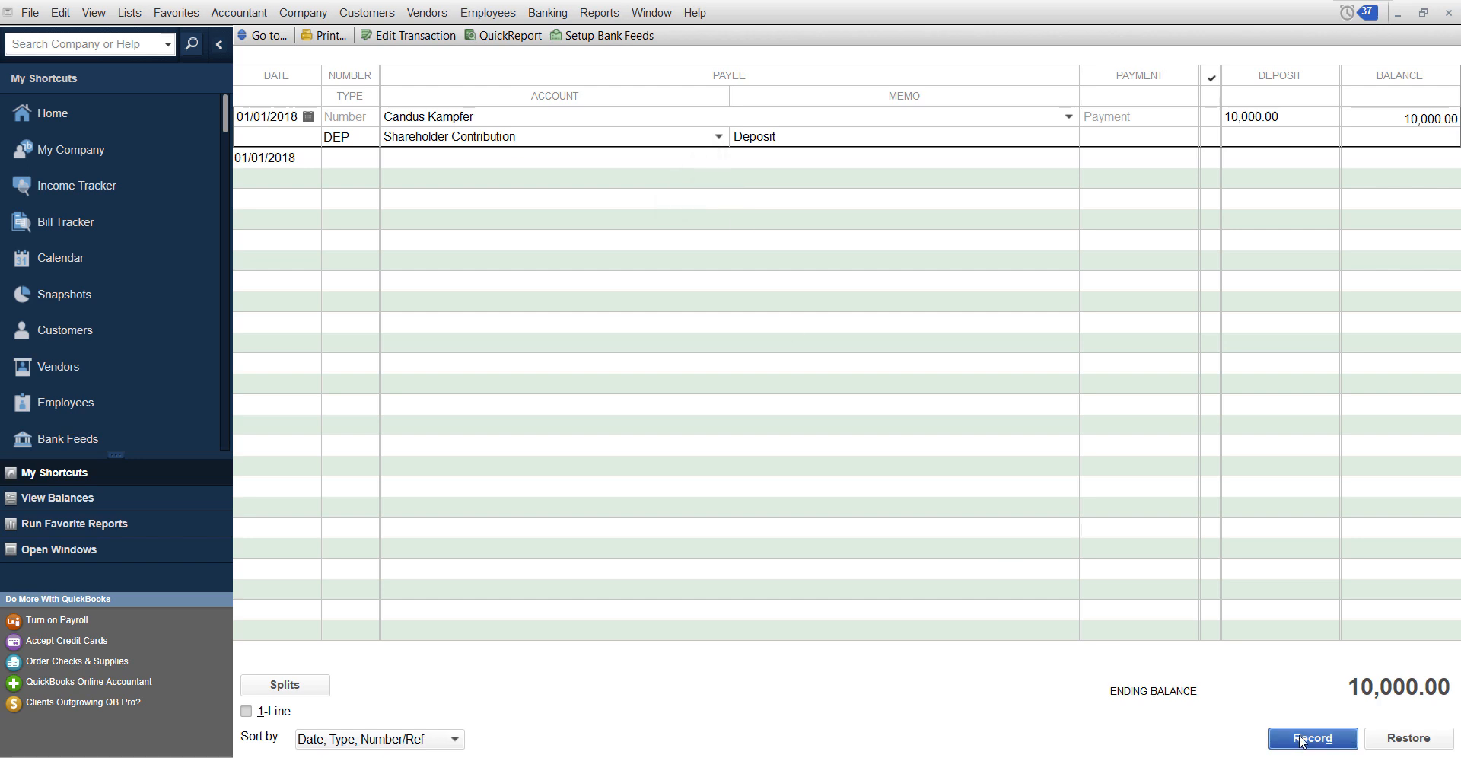
left_click(1313, 737)
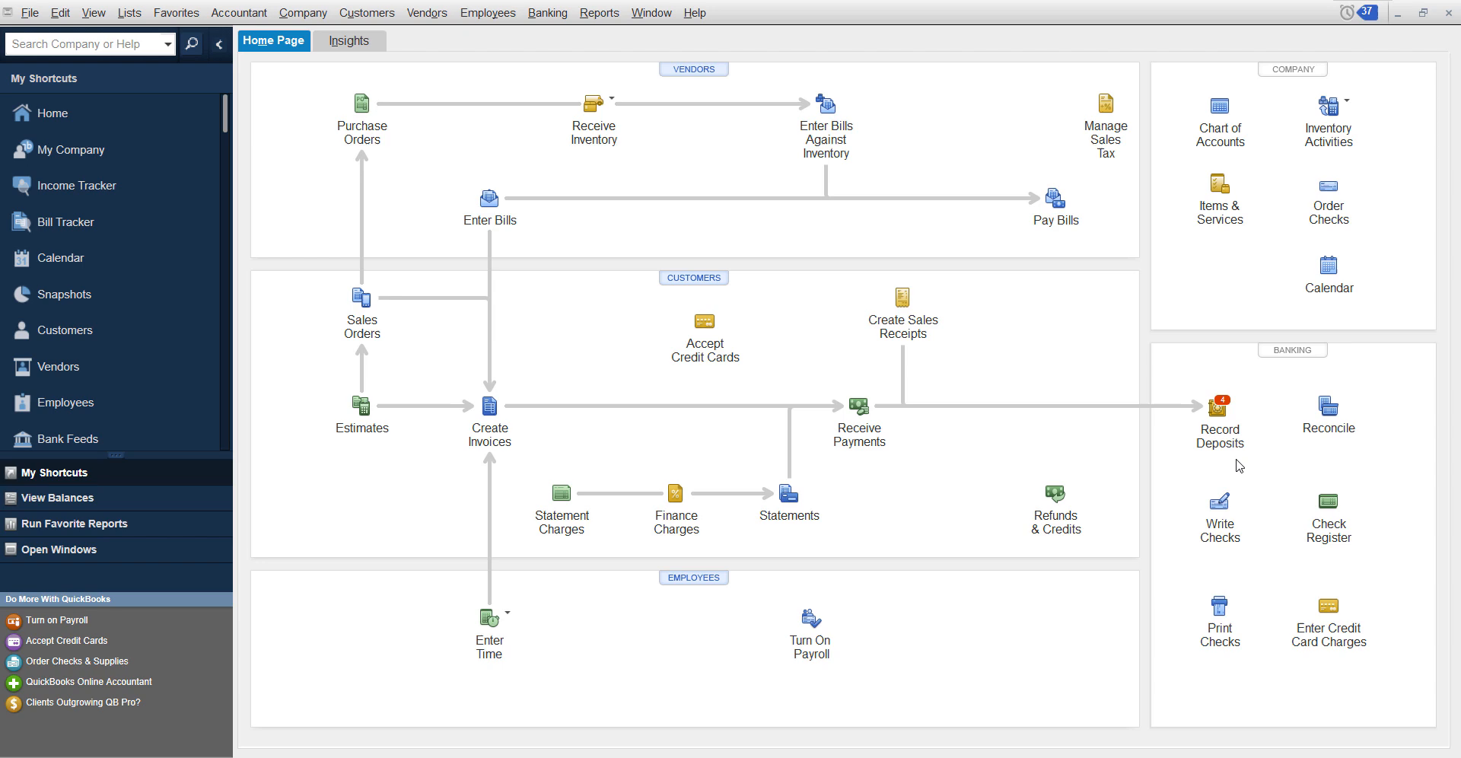
Step: Record a 10,000 Shareholder Contribution deposit from Candus Kampfer with memo 'Beginning Balance'
left_click(1217, 404)
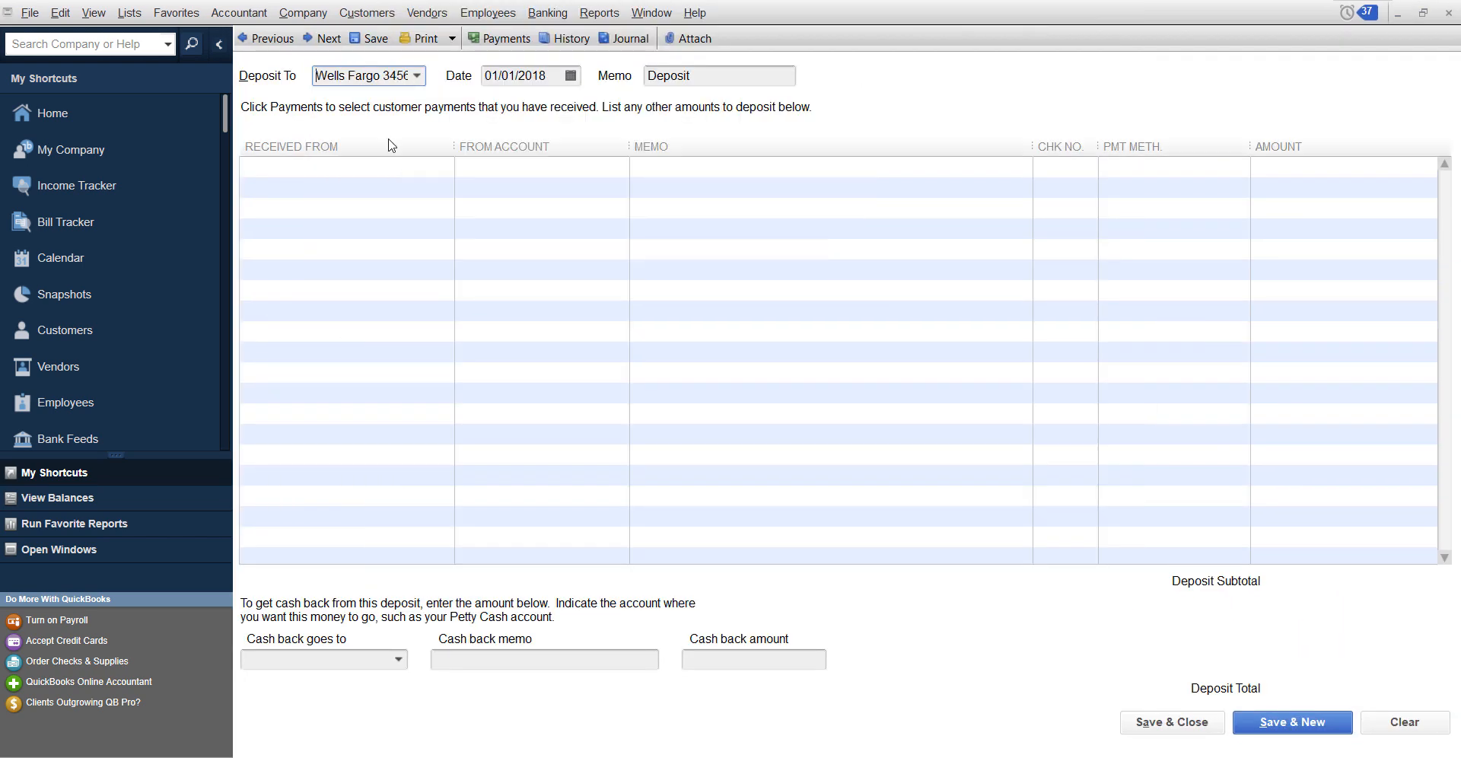
type("Shareholder Contribution")
left_click(1344, 167)
type("10,000")
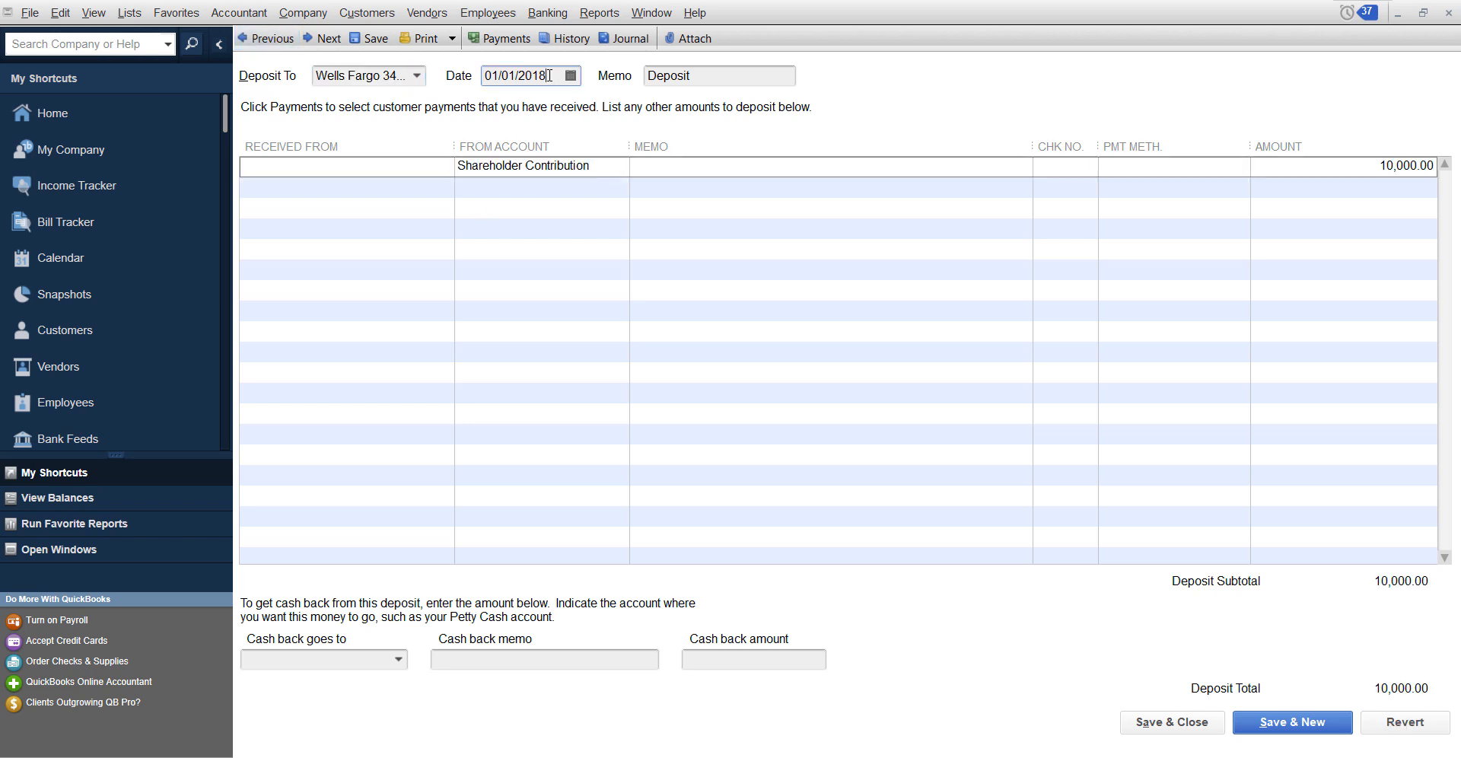
left_click(536, 166)
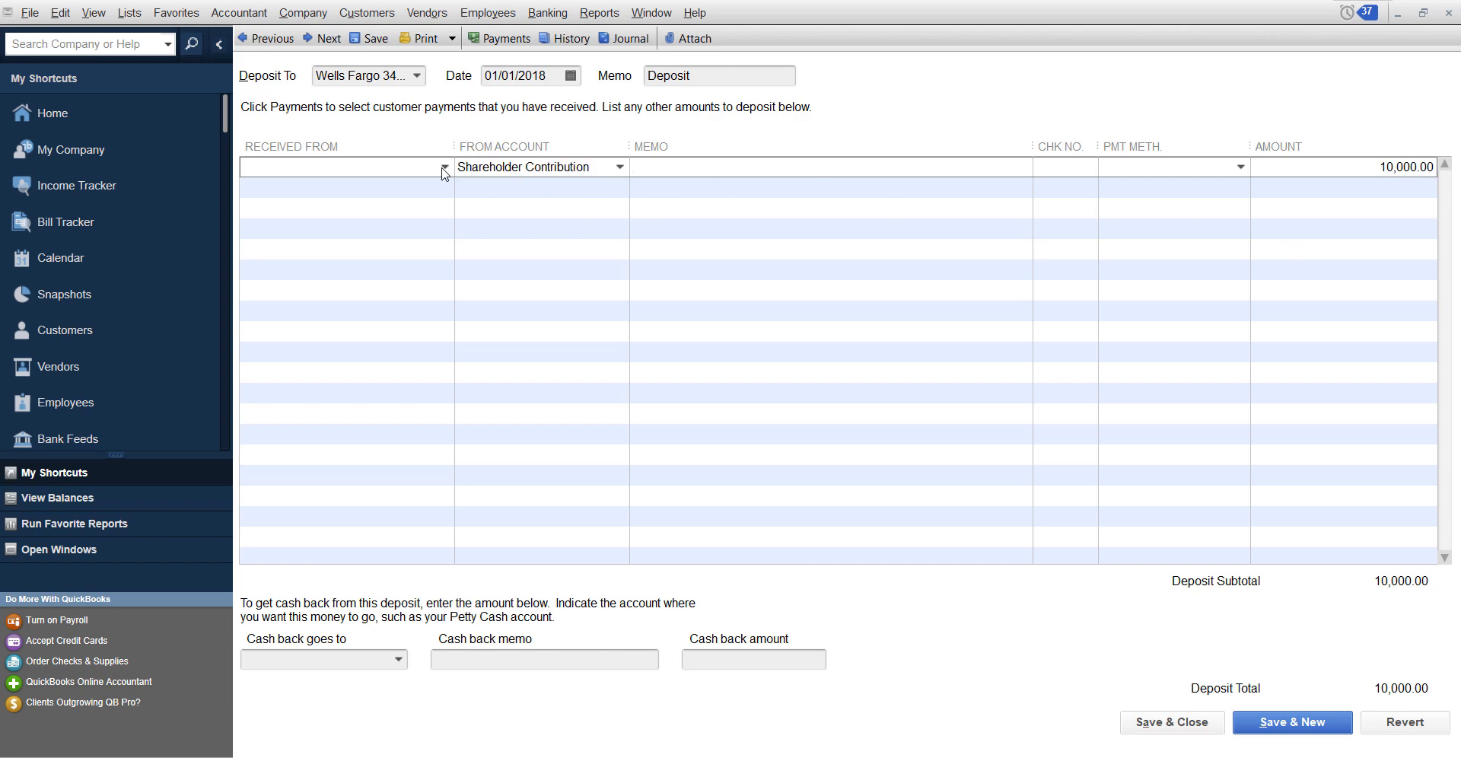
type("Candus Kampfer")
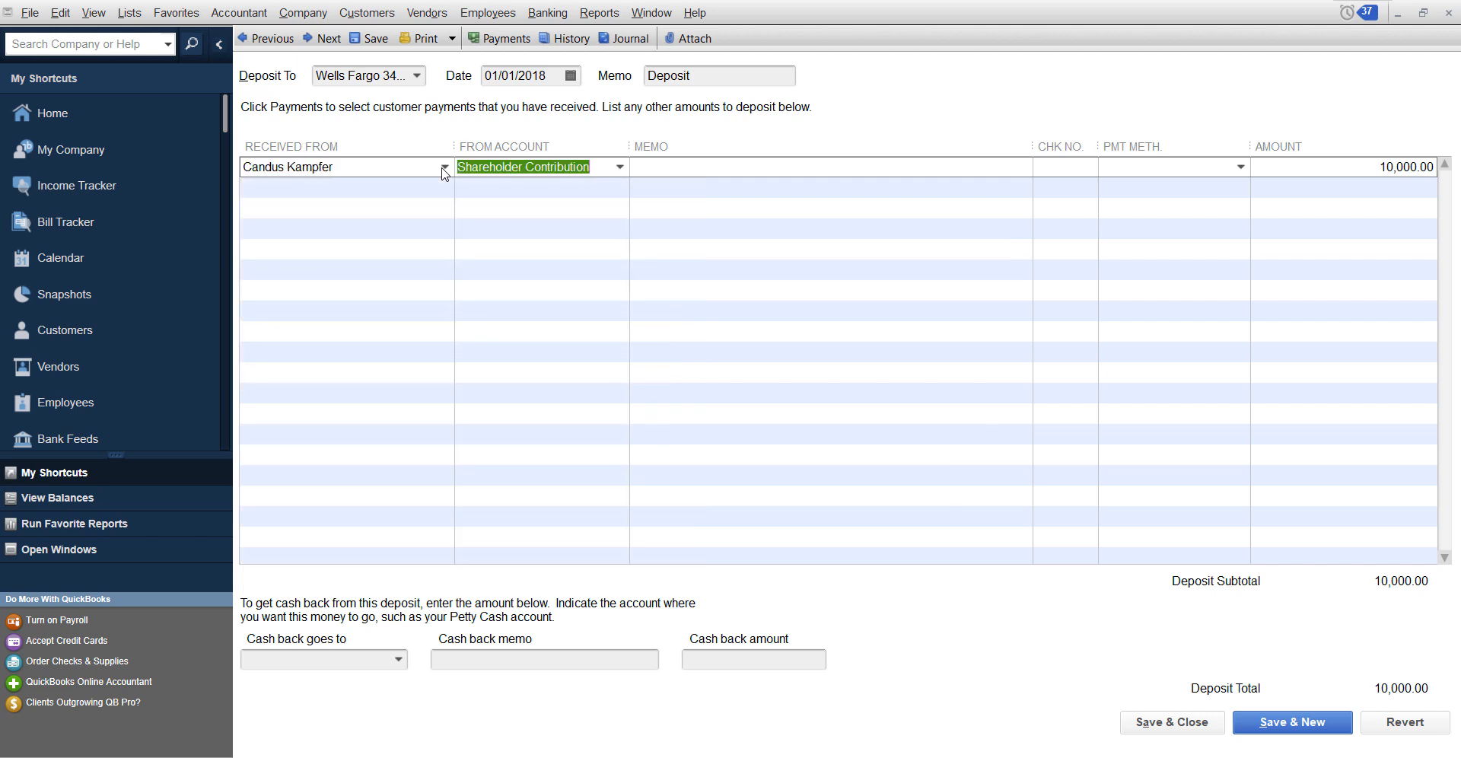
left_click(708, 167)
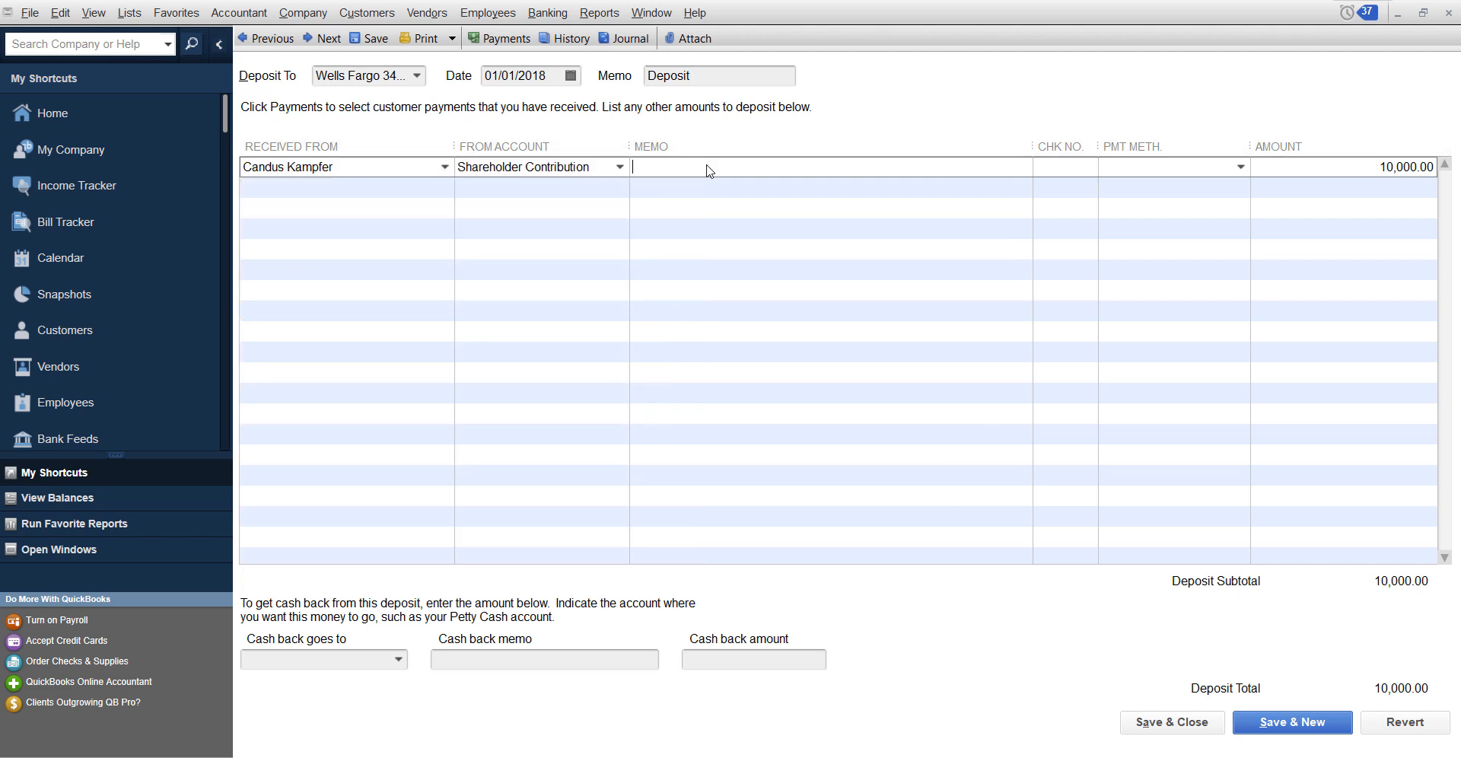
type("Beginnign")
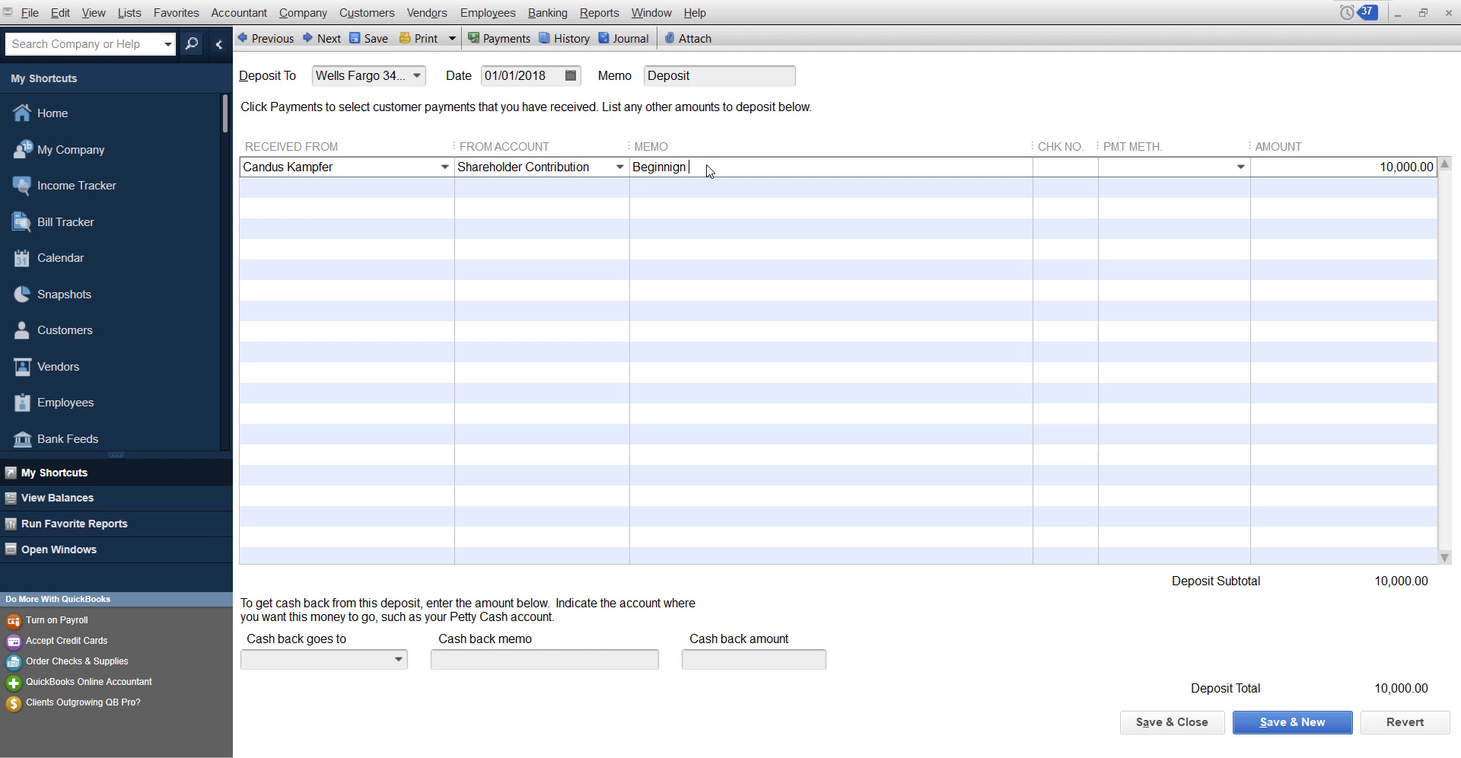
type("Beginning Balance")
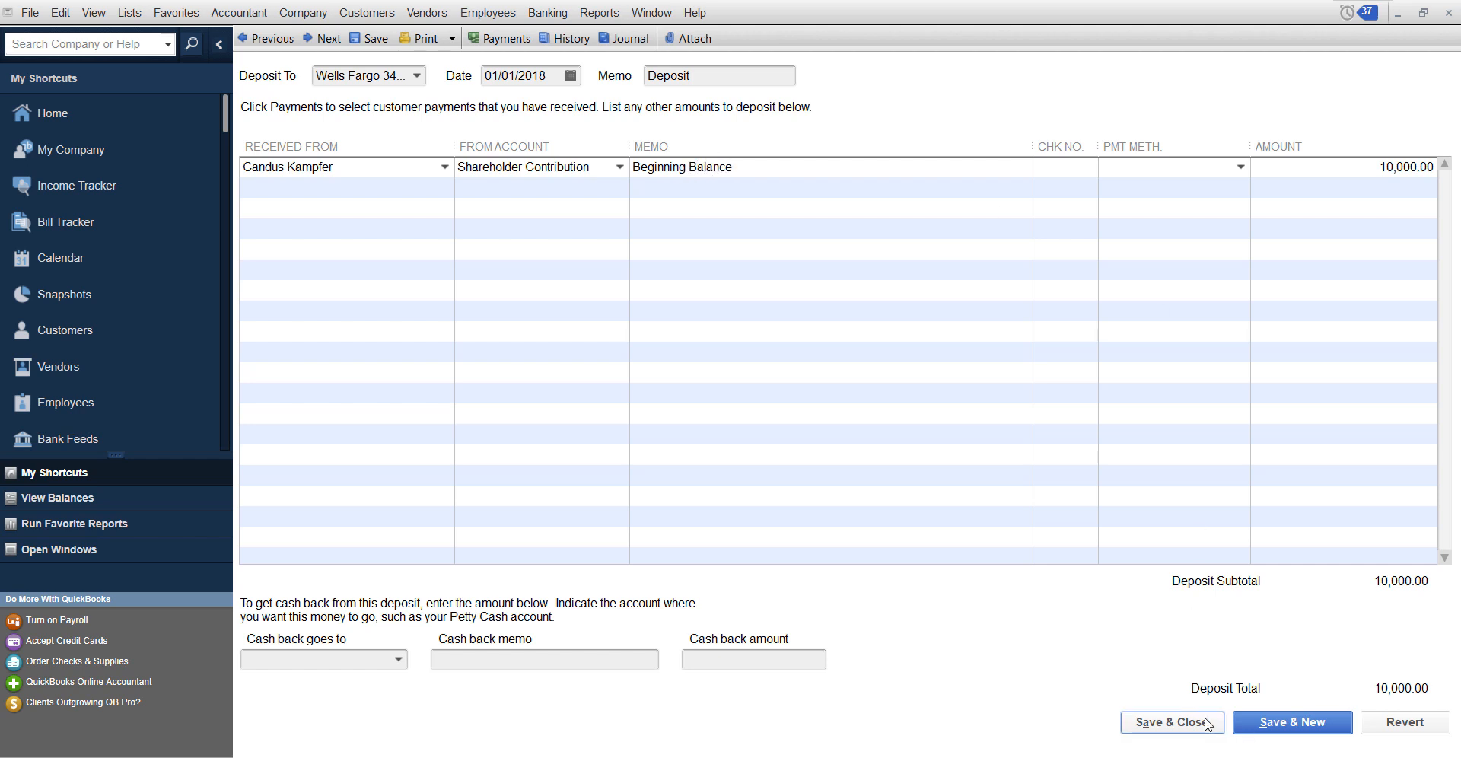
left_click(1171, 722)
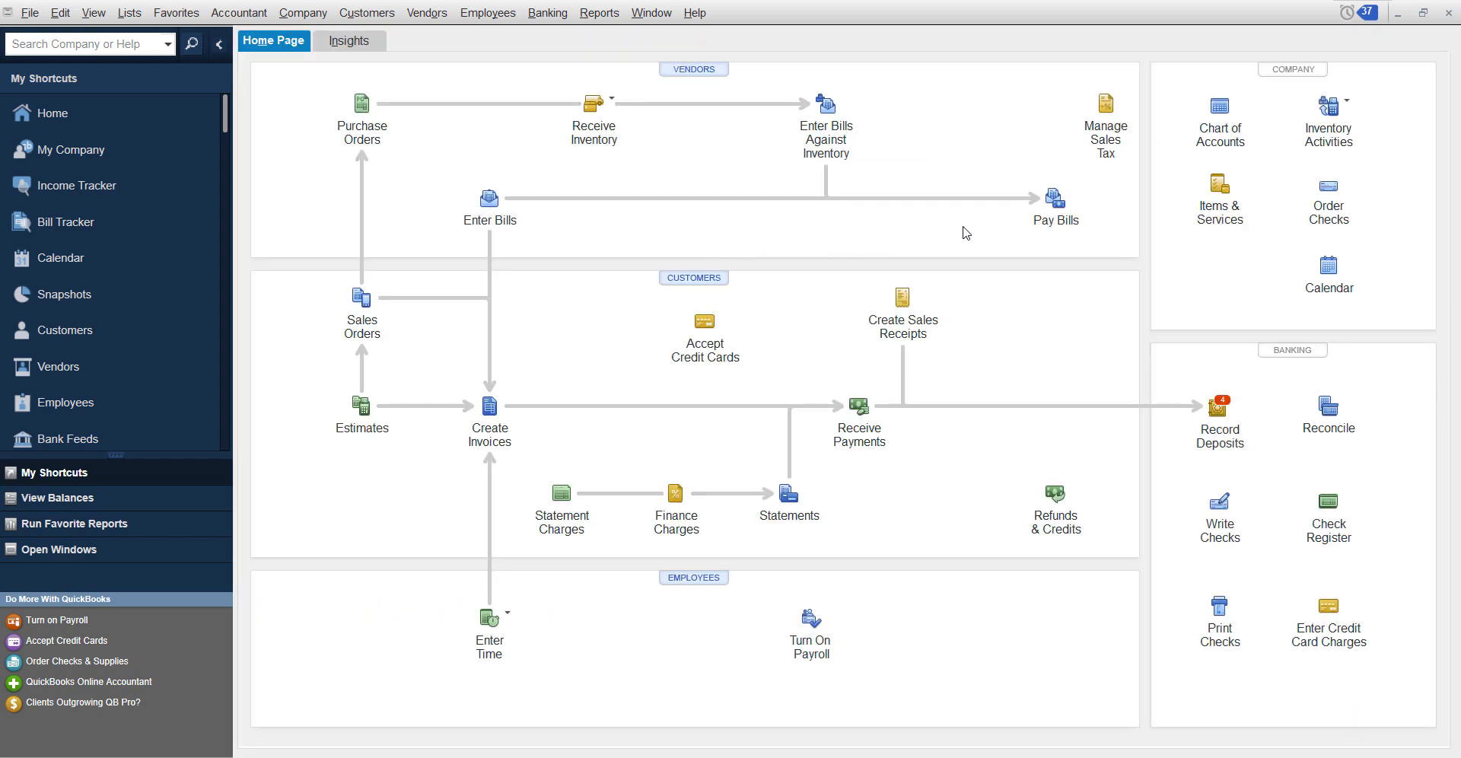
left_click(1327, 509)
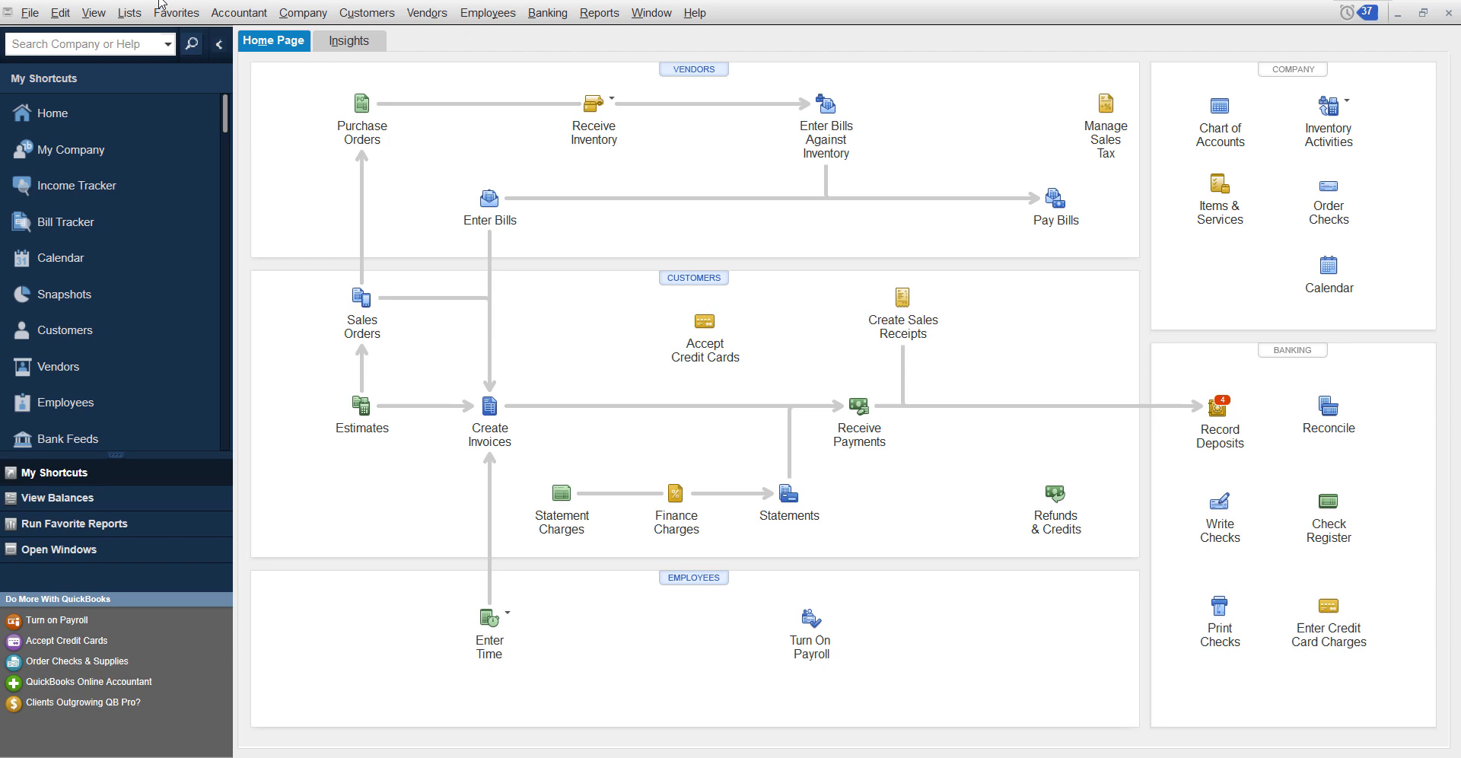
Step: Reopen the Chart of Accounts, check the equity accounts, and right-click BofA Credit Card 8765
left_click(129, 12)
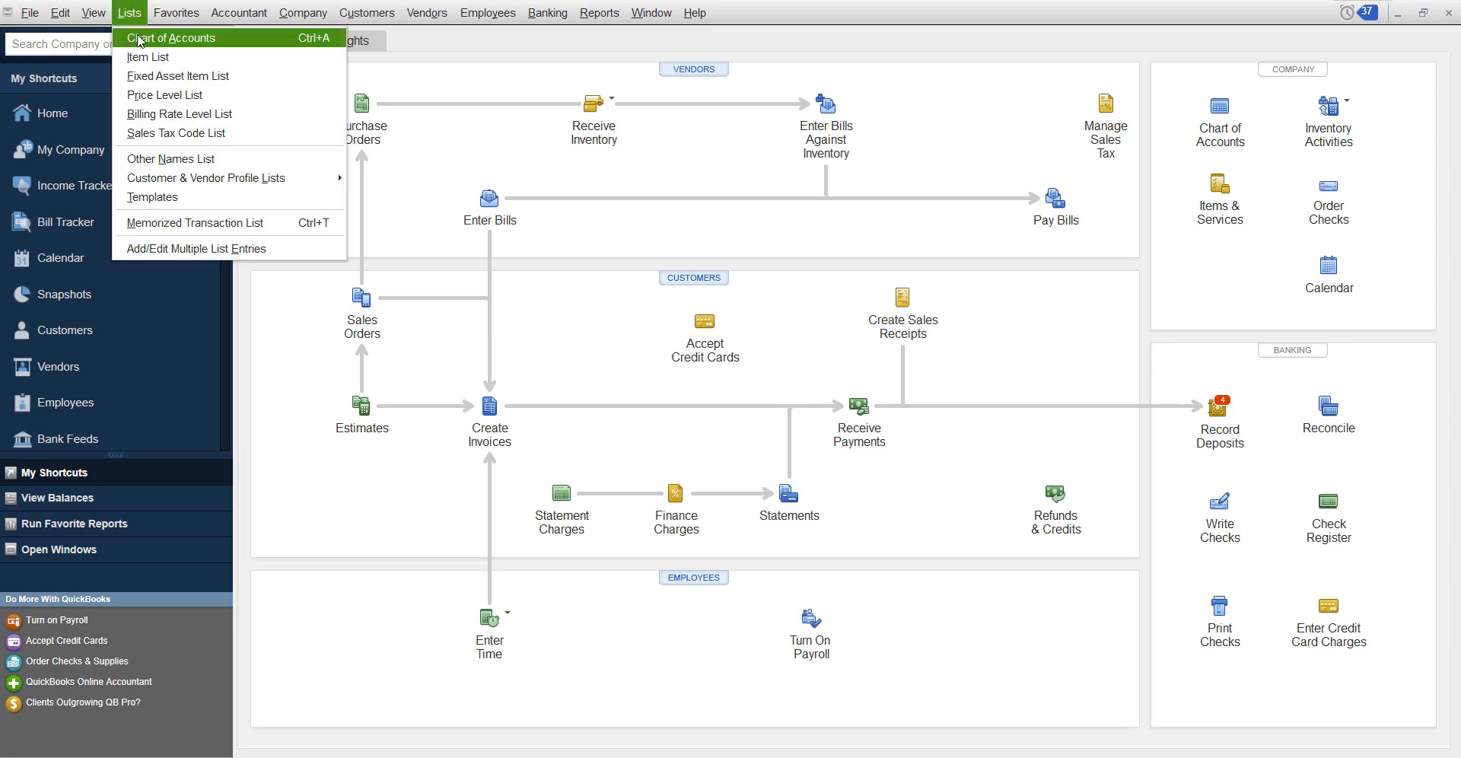
left_click(171, 37)
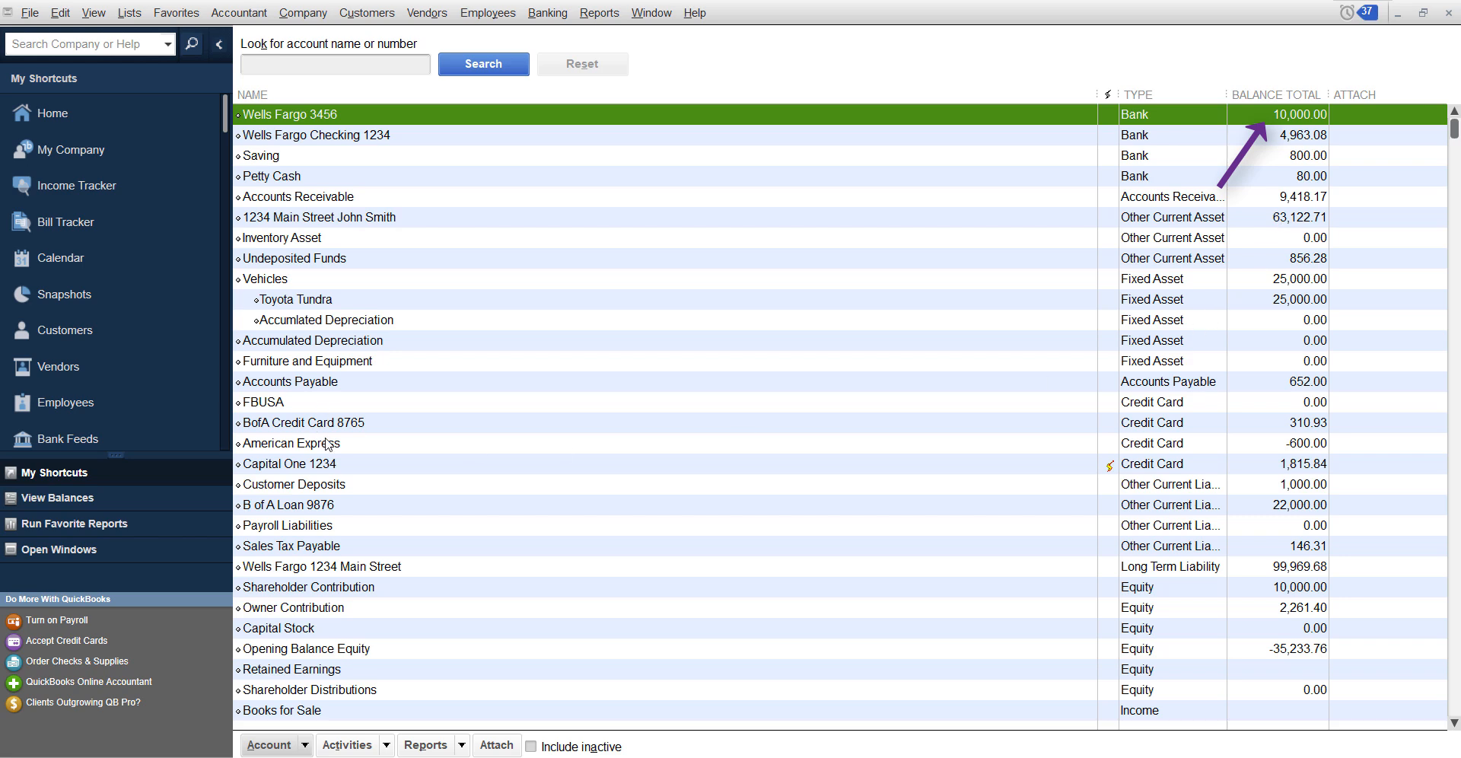
scroll("down", 3)
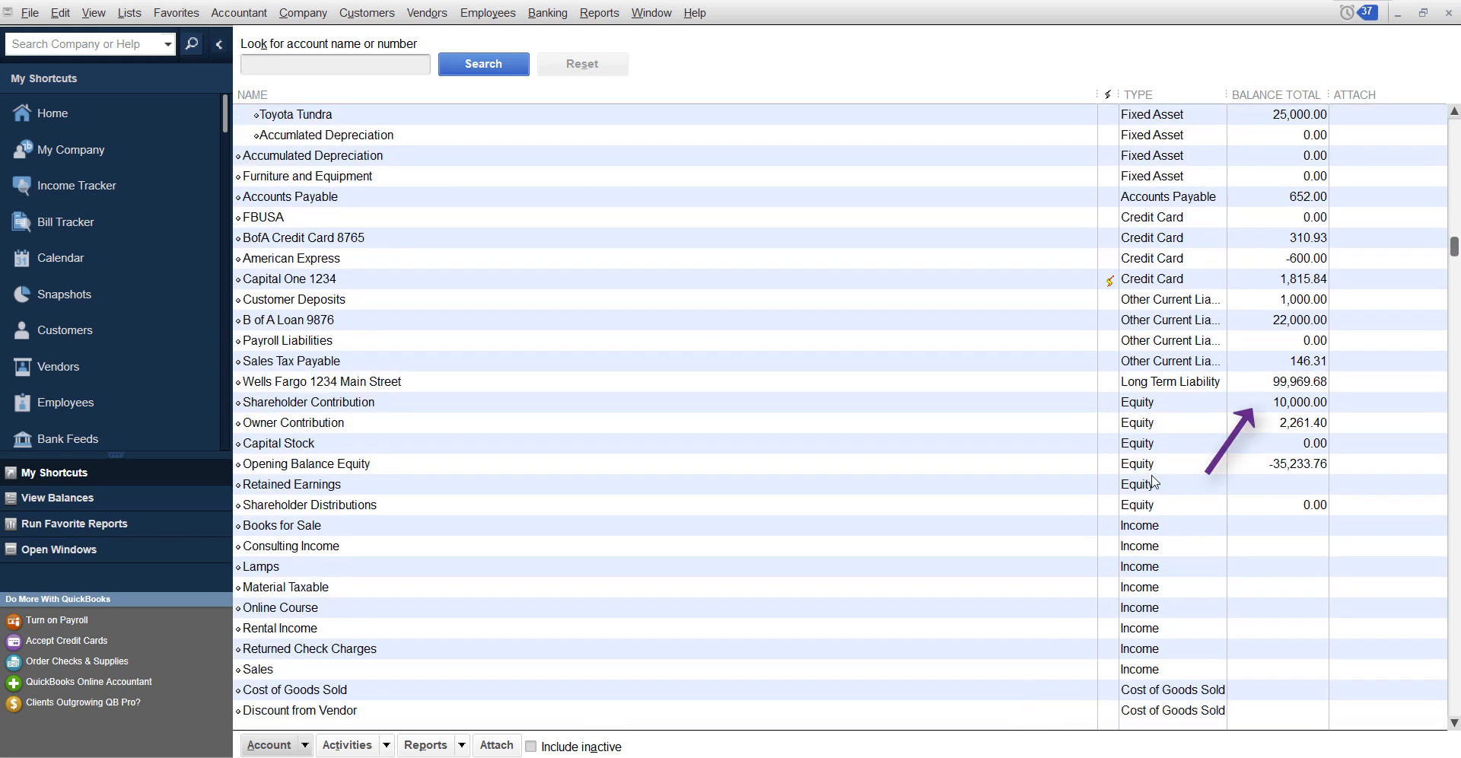
left_click(292, 422)
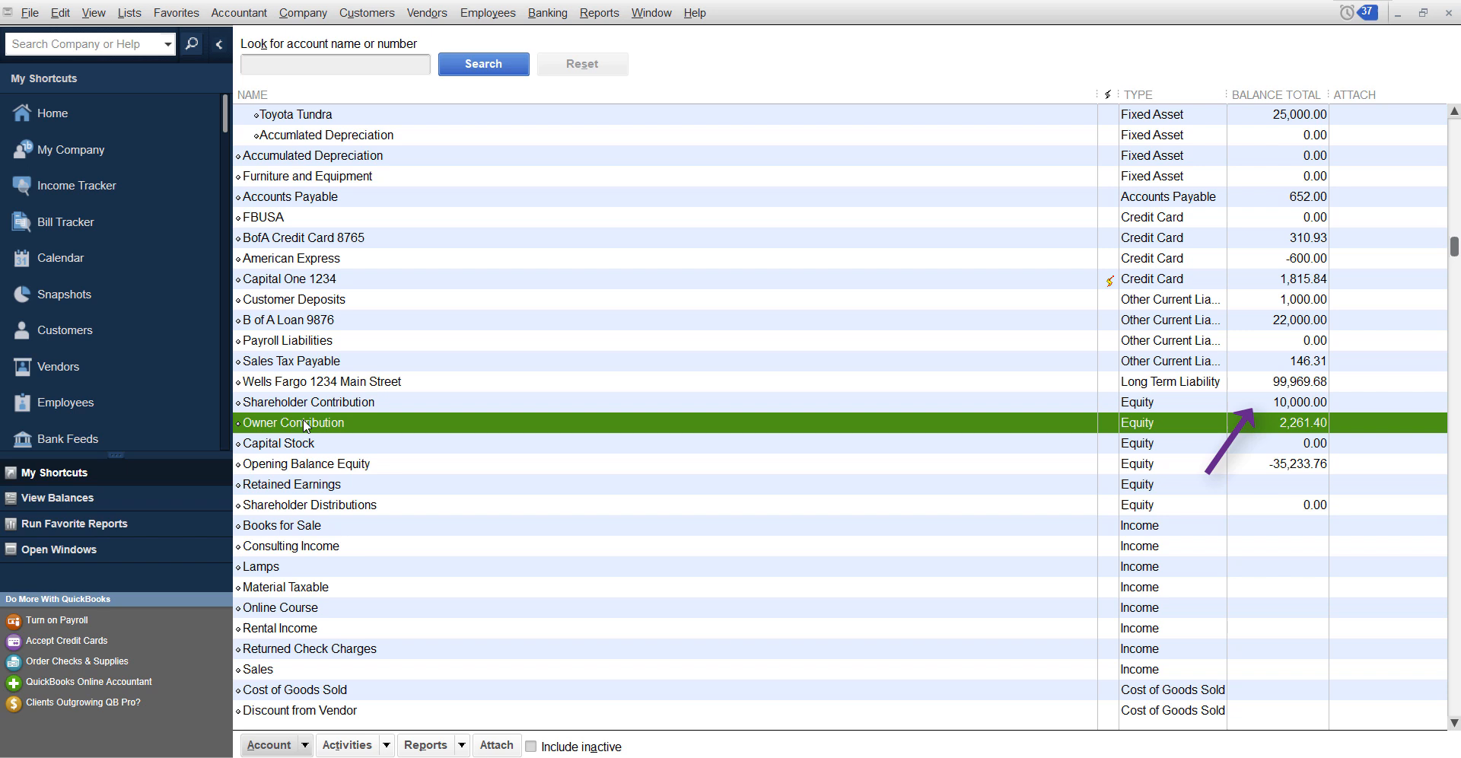
mouse_move(371, 469)
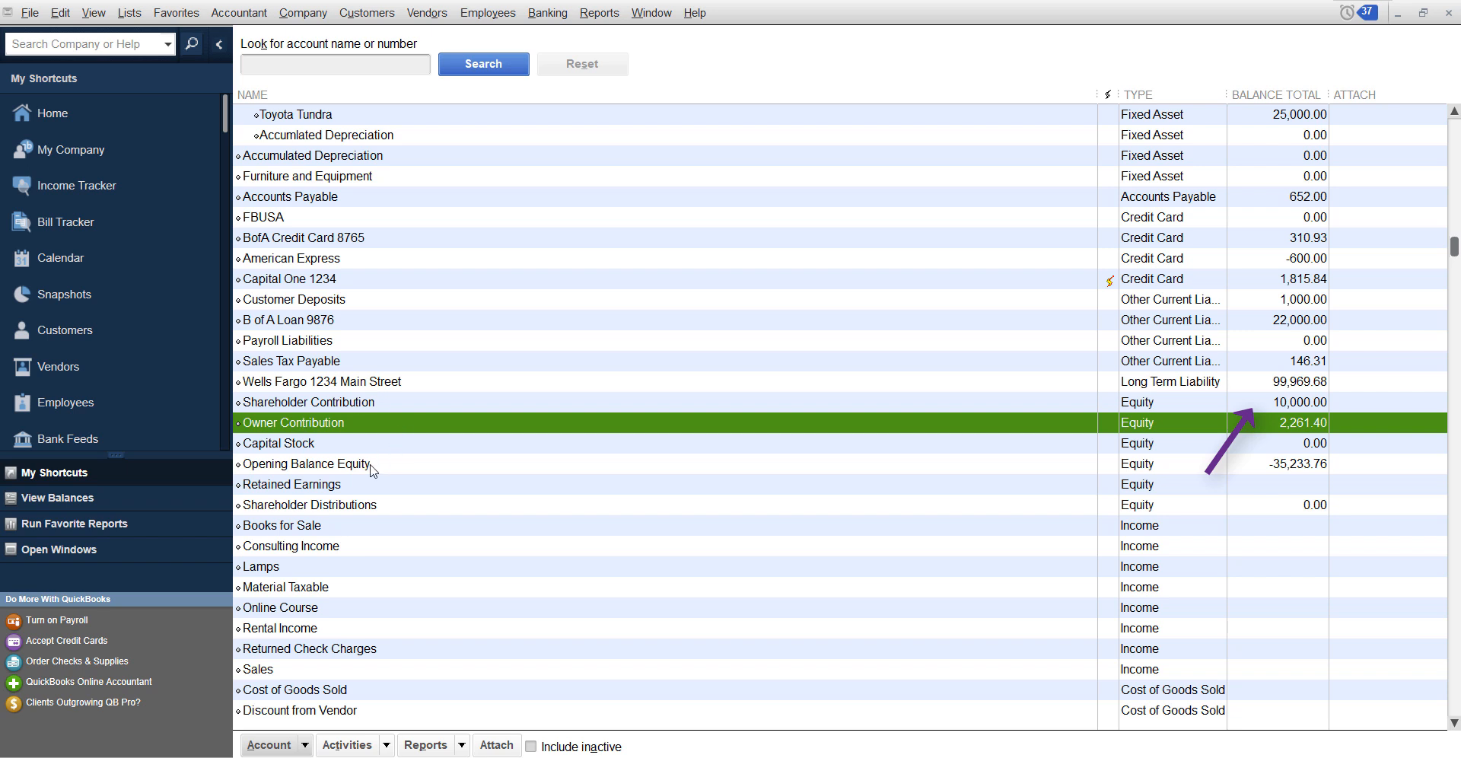
left_click(304, 463)
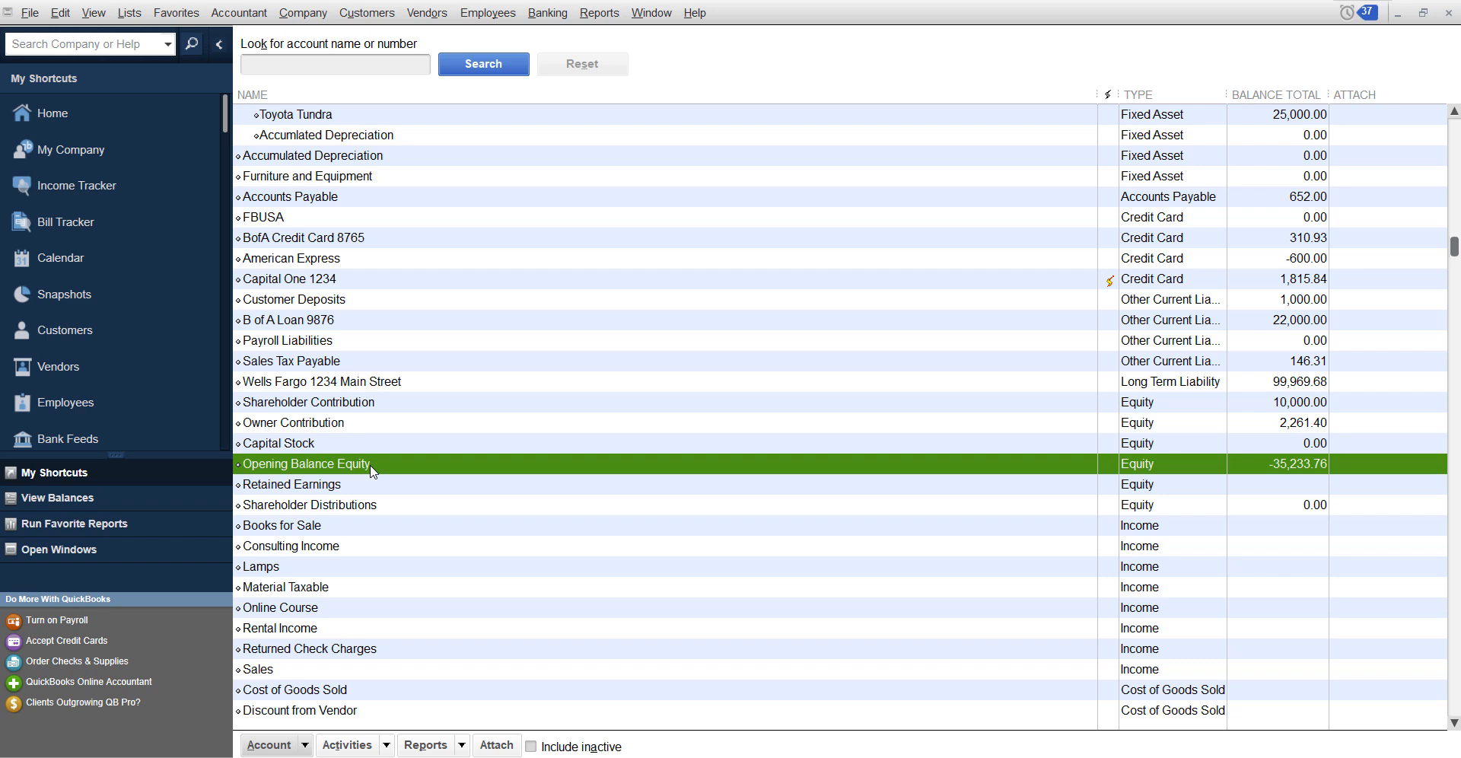
left_click(303, 237)
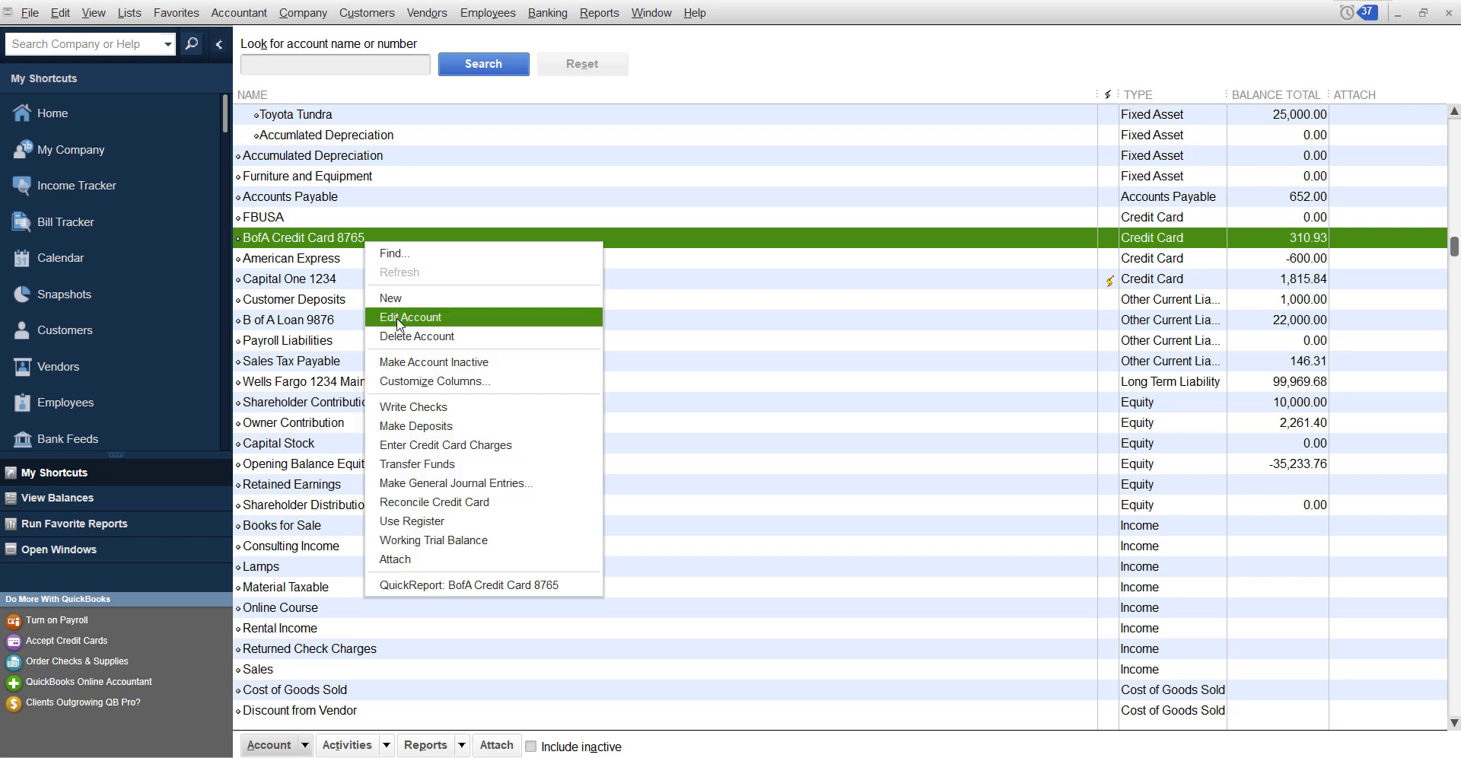
Step: Edit the BofA Credit Card 8765 account and open its register via Change Opening Balance
left_click(408, 317)
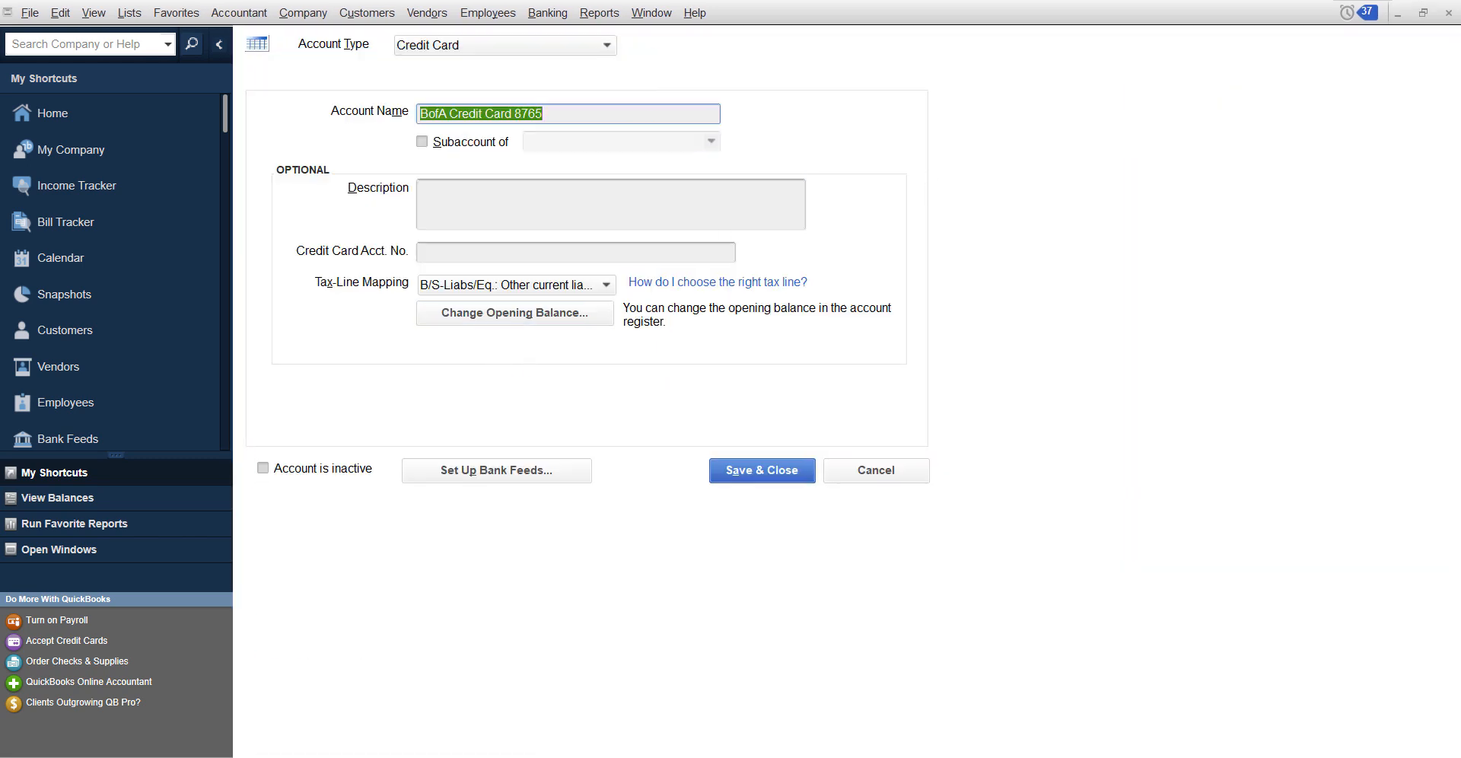
left_click(760, 470)
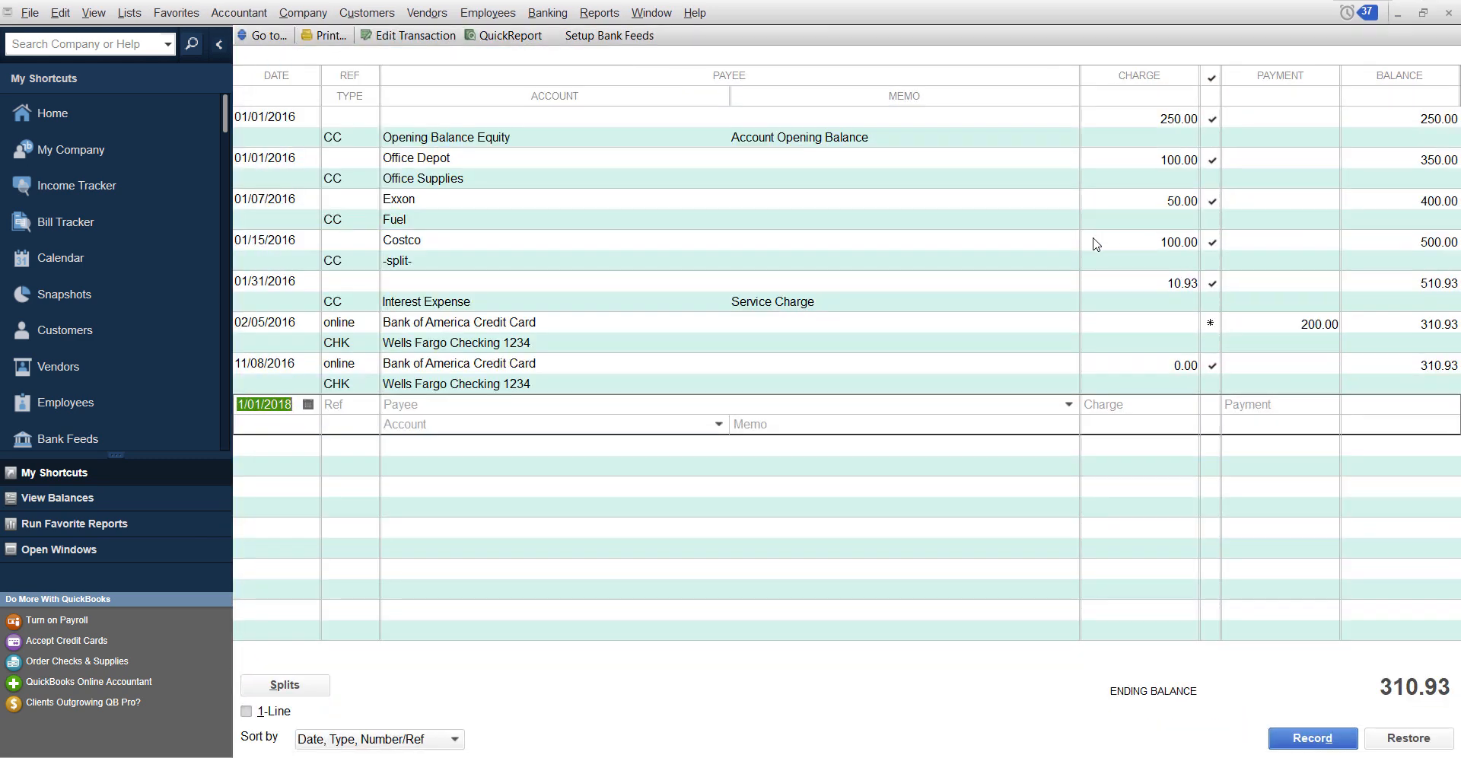
mouse_move(557, 151)
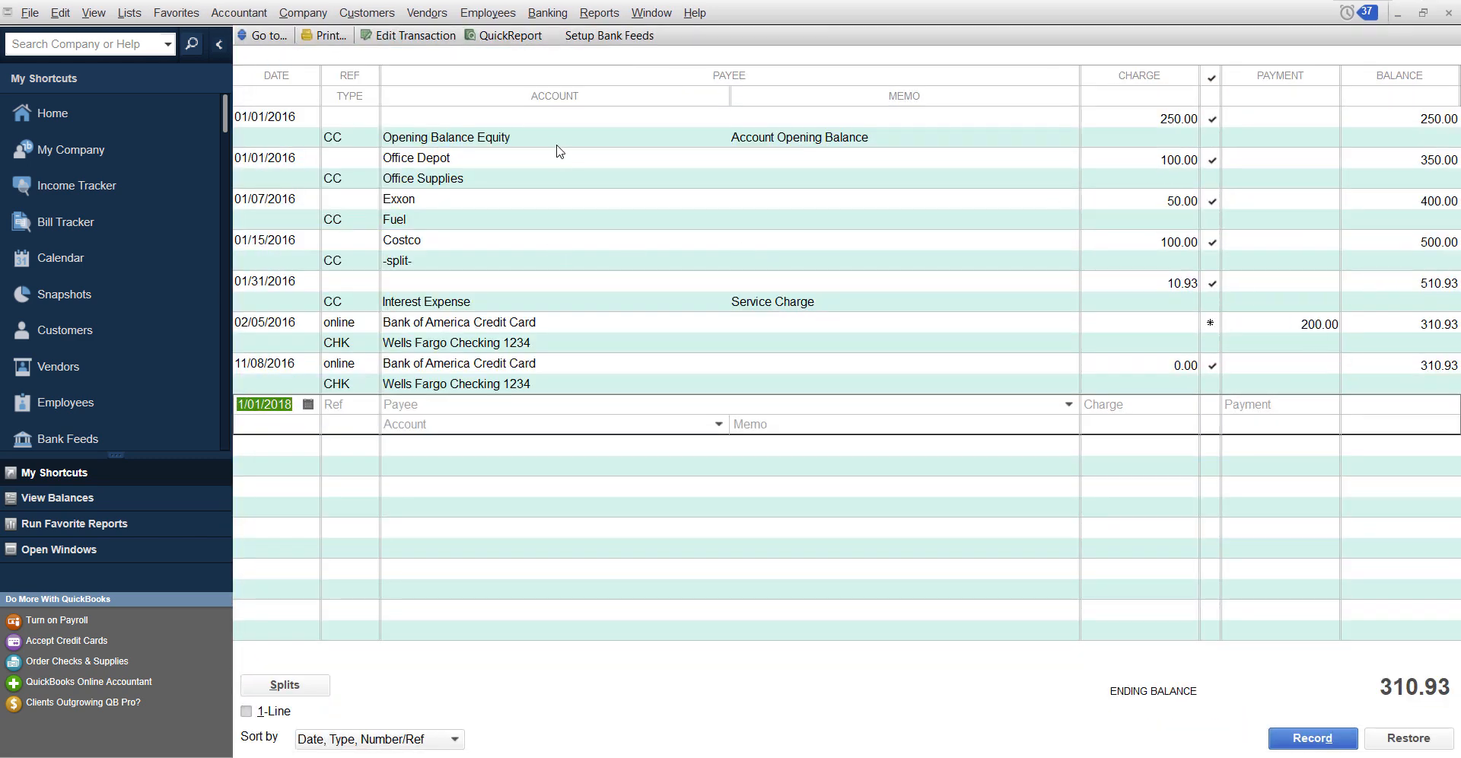